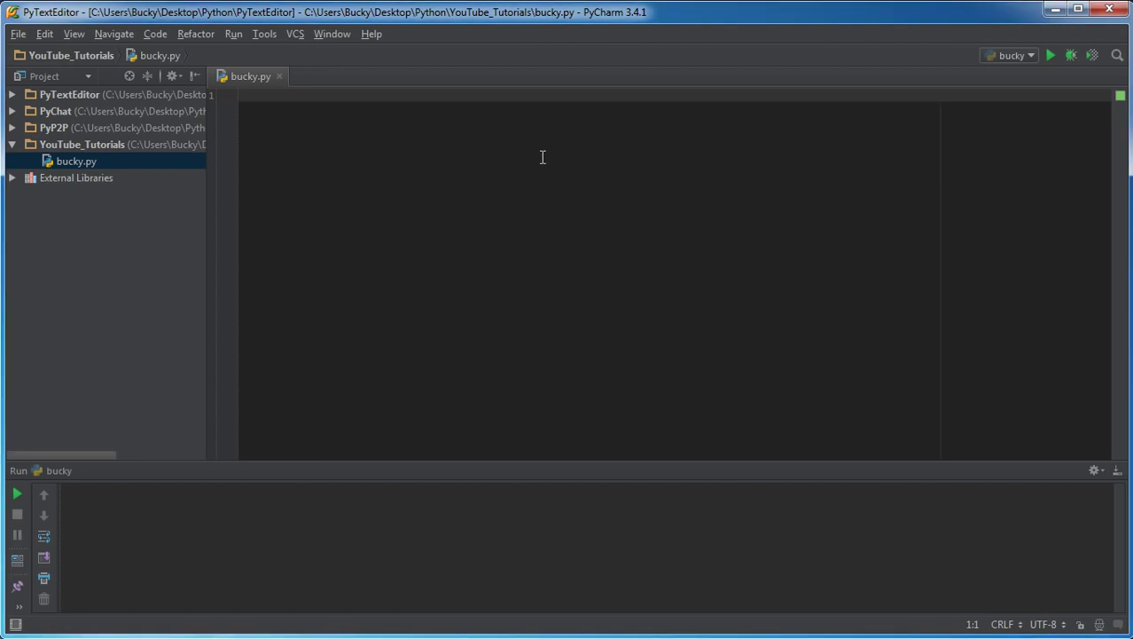
{"action": "mouse_move", "coordinate": [541, 159]}
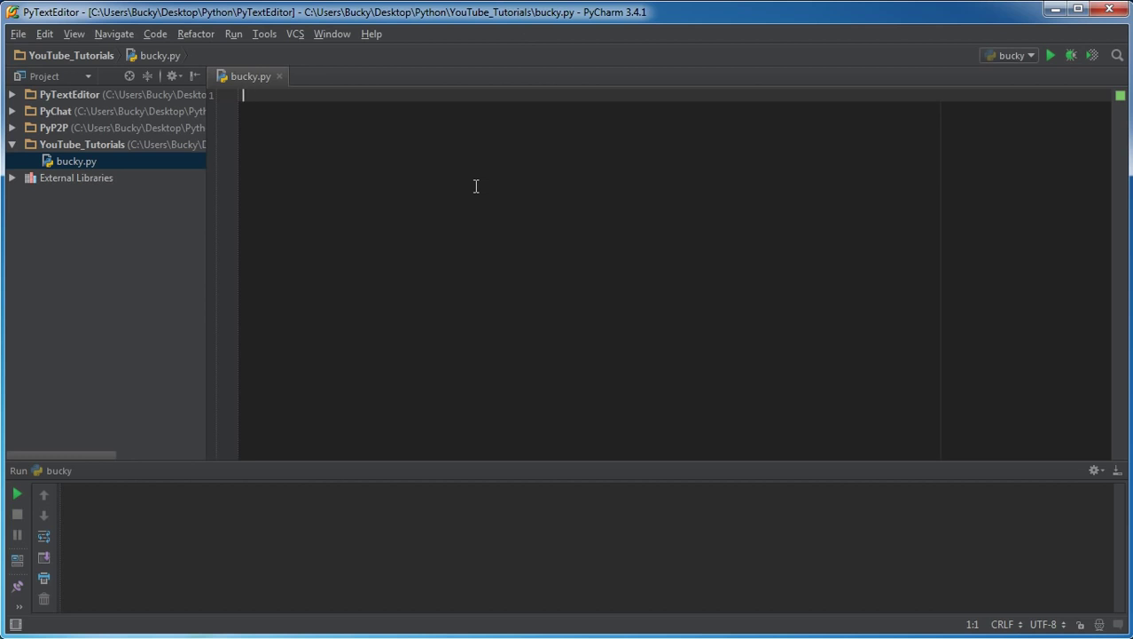
{"action": "mouse_move", "coordinate": [480, 219]}
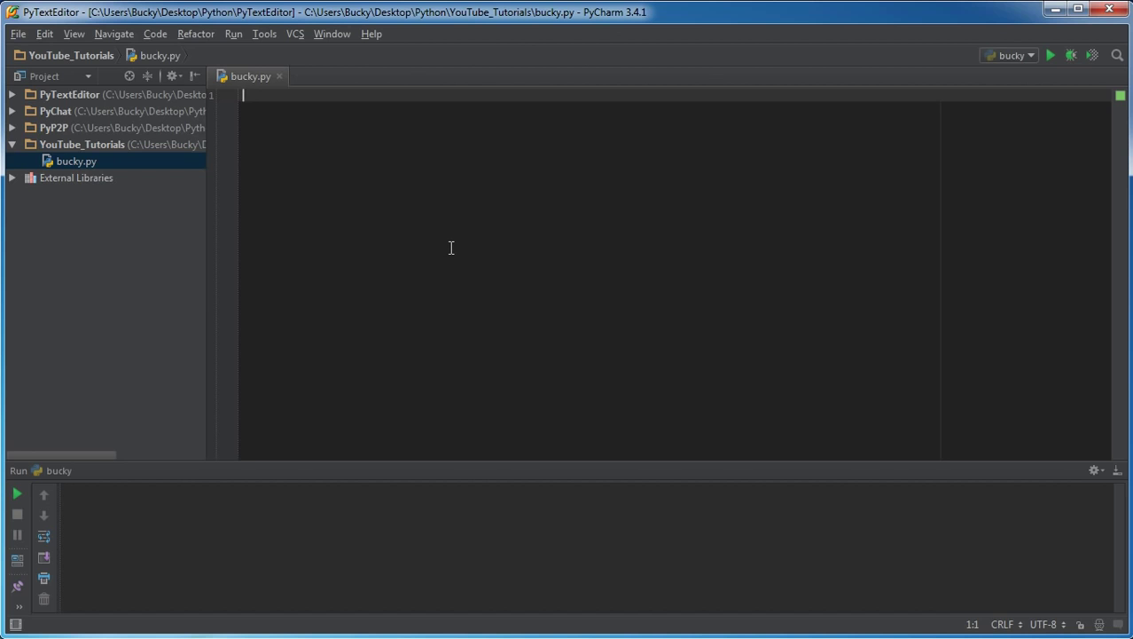
{"action": "mouse_move", "coordinate": [653, 263]}
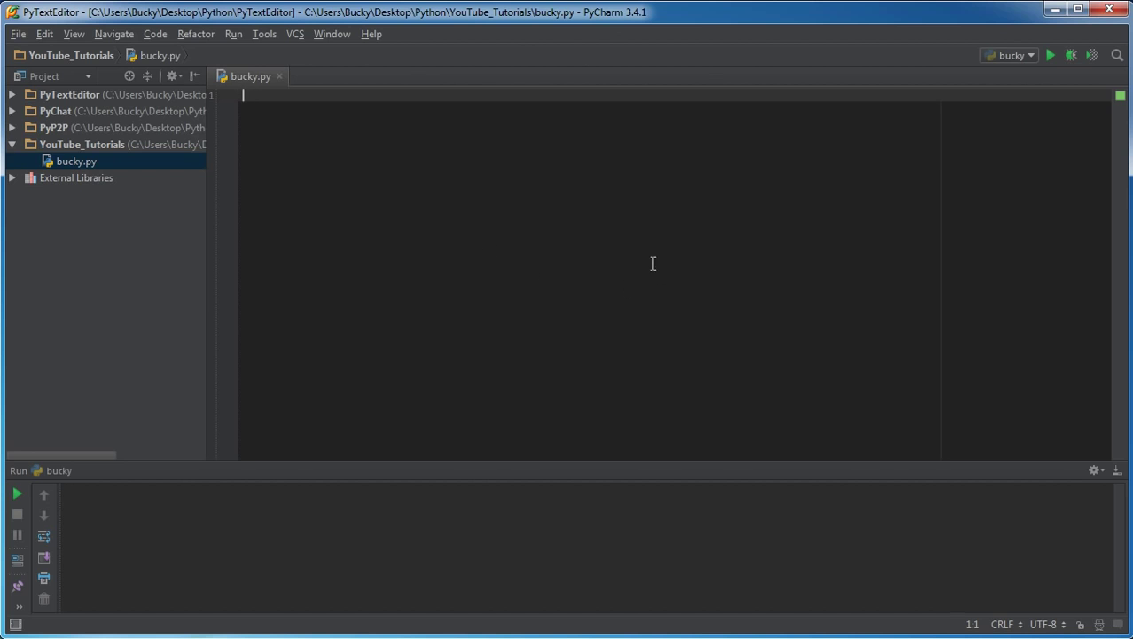
{"action": "mouse_move", "coordinate": [693, 289]}
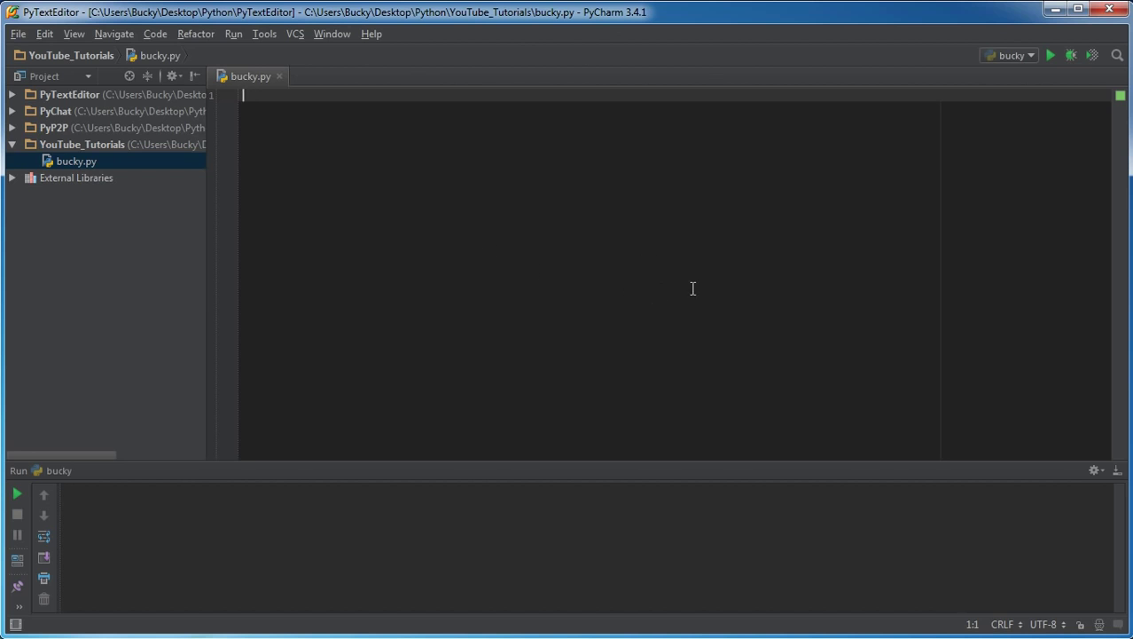
{"action": "mouse_move", "coordinate": [588, 267]}
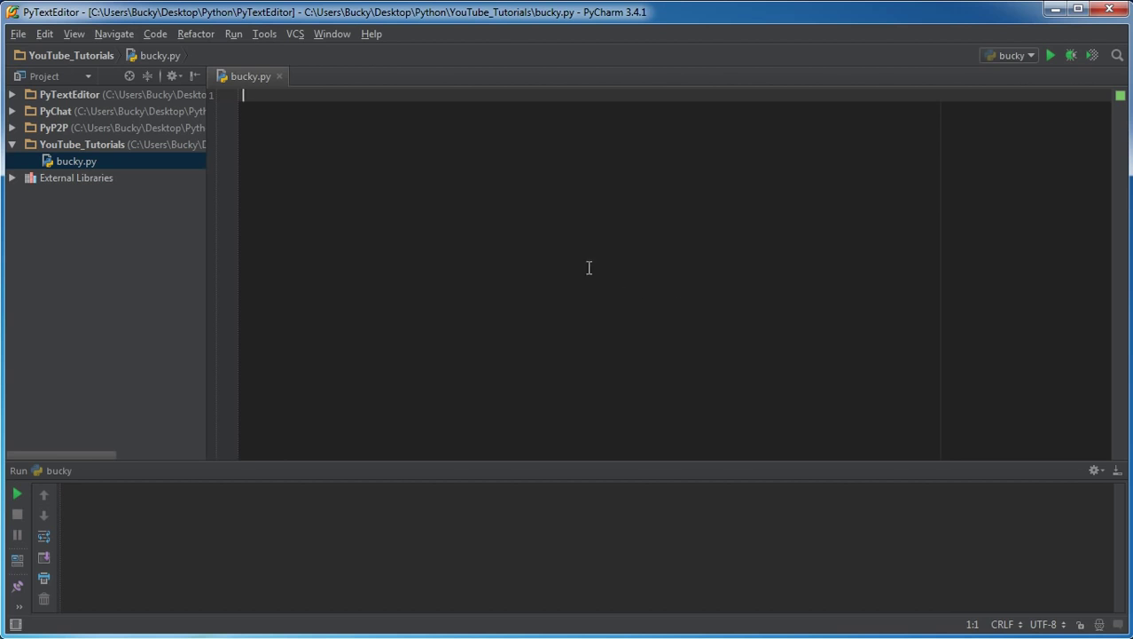
{"action": "mouse_move", "coordinate": [369, 286]}
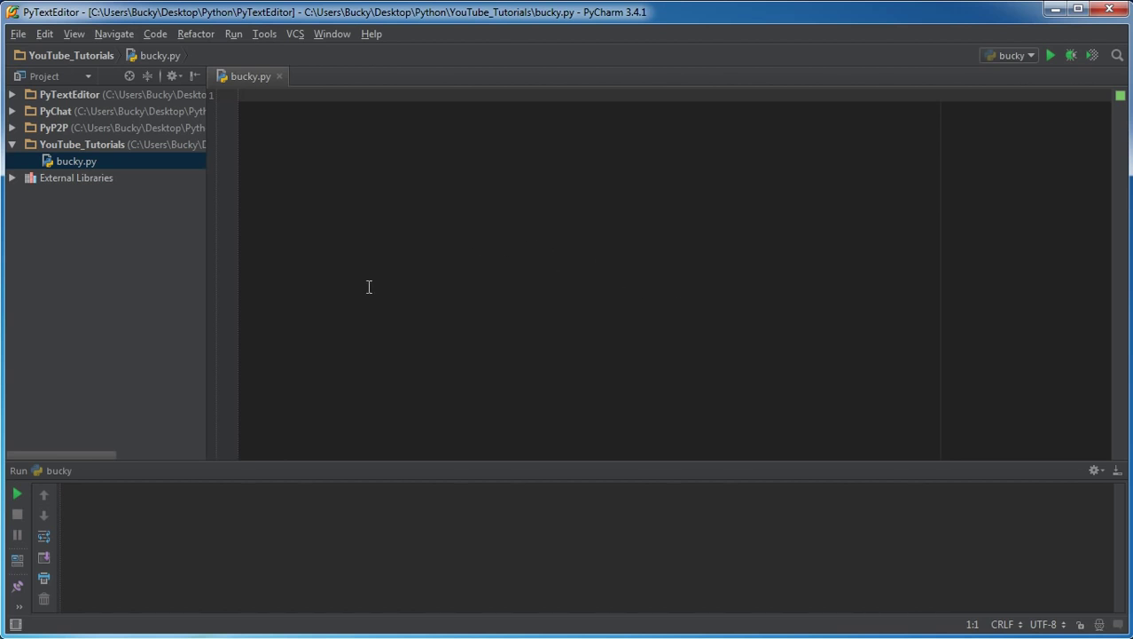
{"action": "mouse_move", "coordinate": [453, 252]}
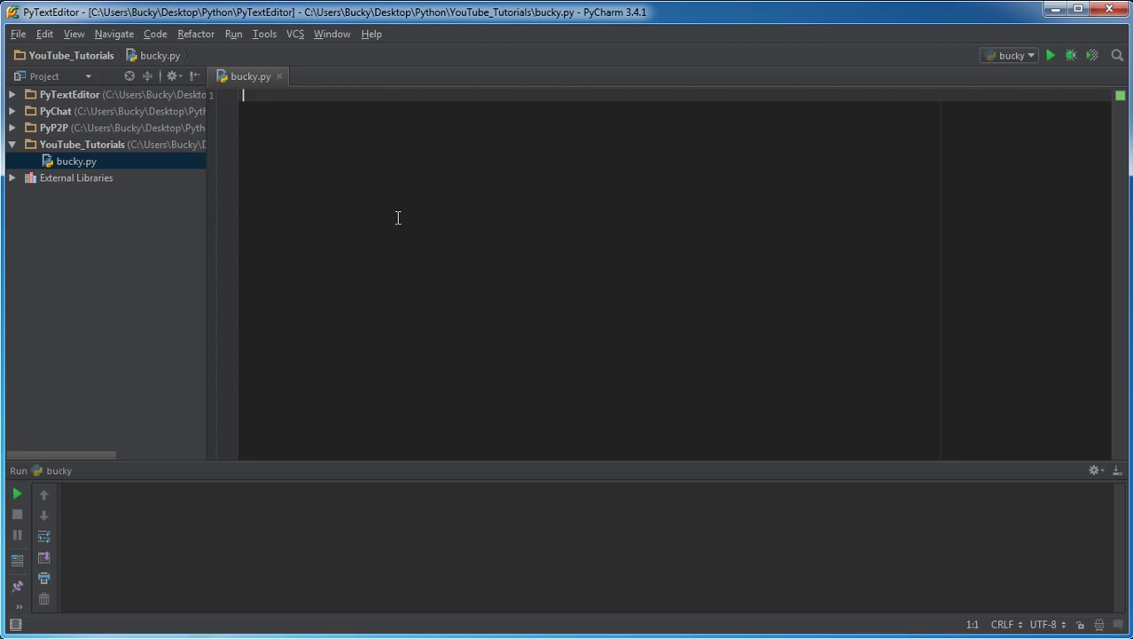
- Write 'class Tuna:' with an indented 'def __init__(self):' header and an empty body line
{"action": "type", "text": "class"}
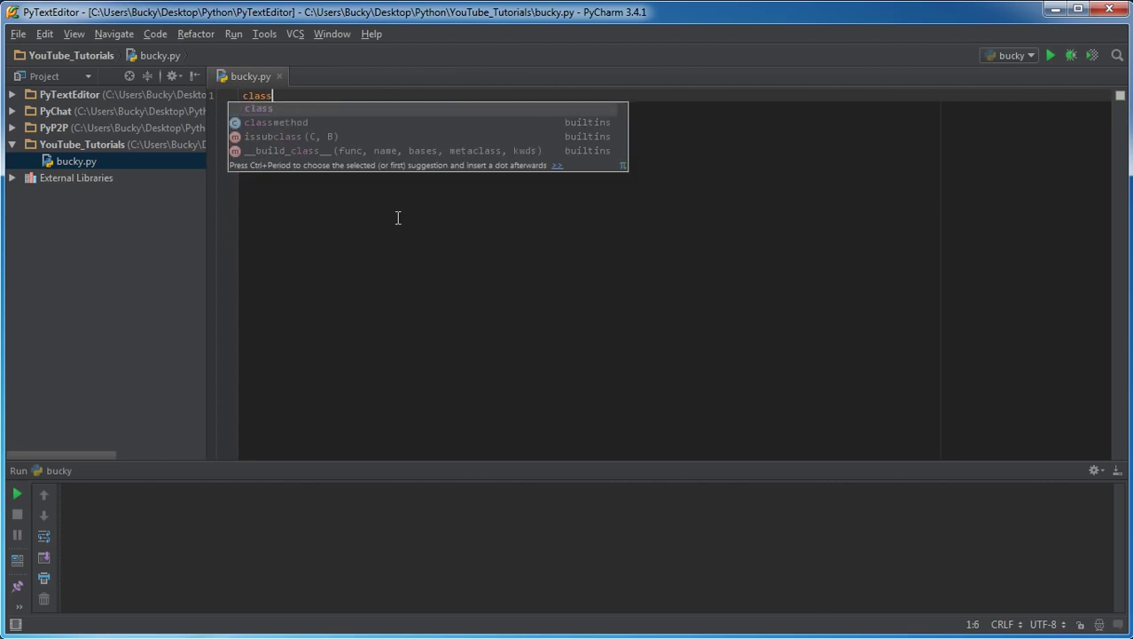
{"action": "type", "text": "Tuna"}
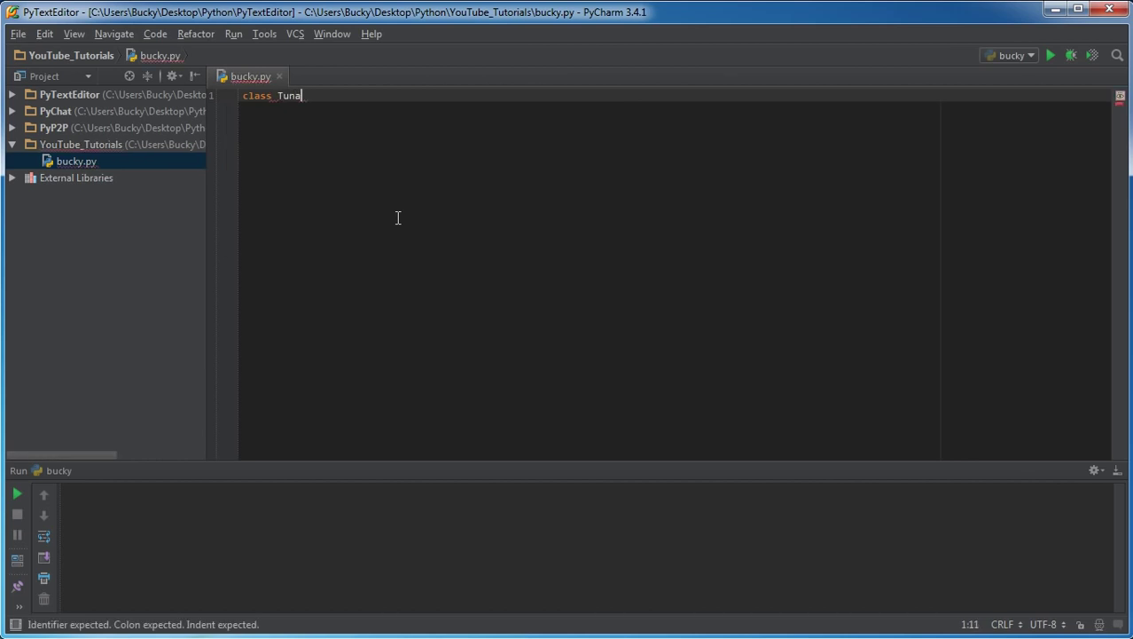
{"action": "type", "text": ":"}
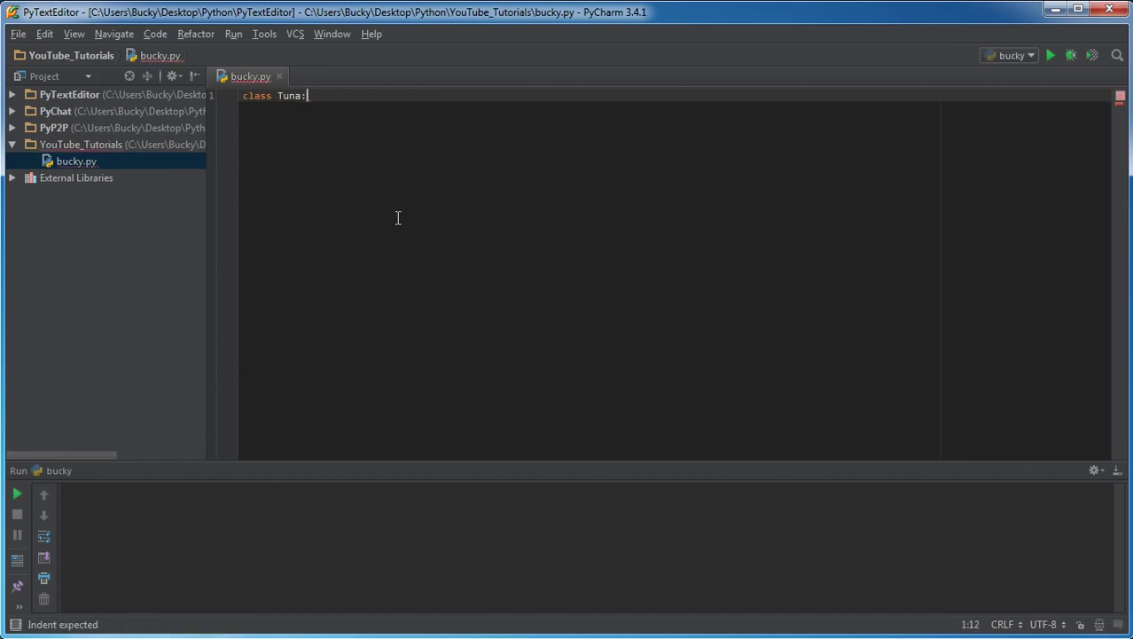
{"action": "key", "text": "Enter"}
{"action": "type", "text": "def __"}
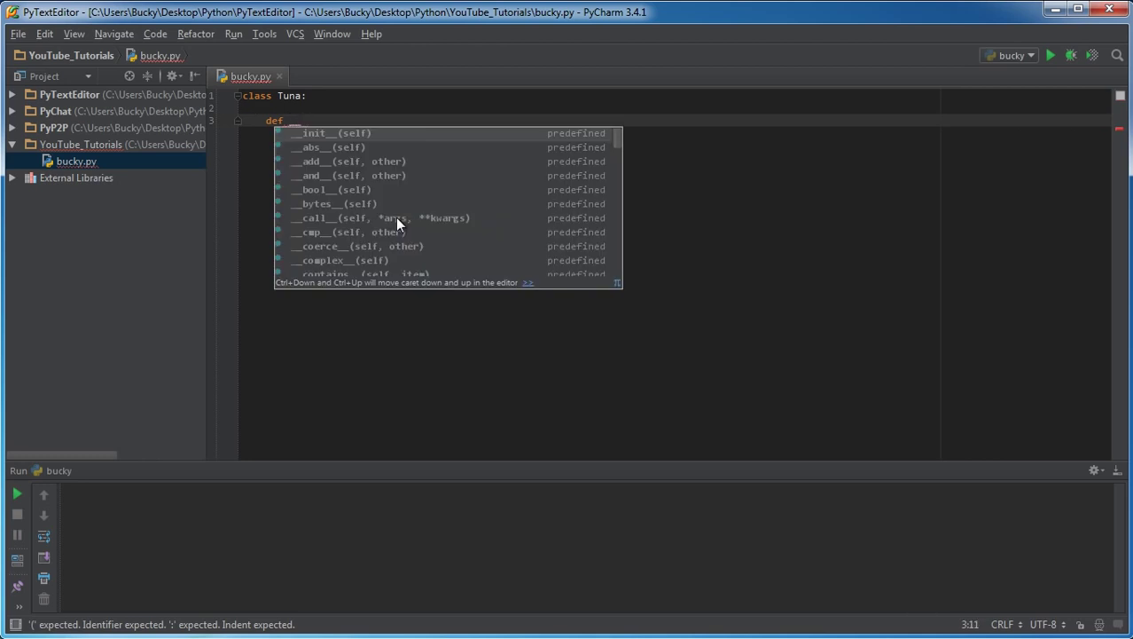
{"action": "mouse_move", "coordinate": [364, 109]}
{"action": "type", "text": "init"}
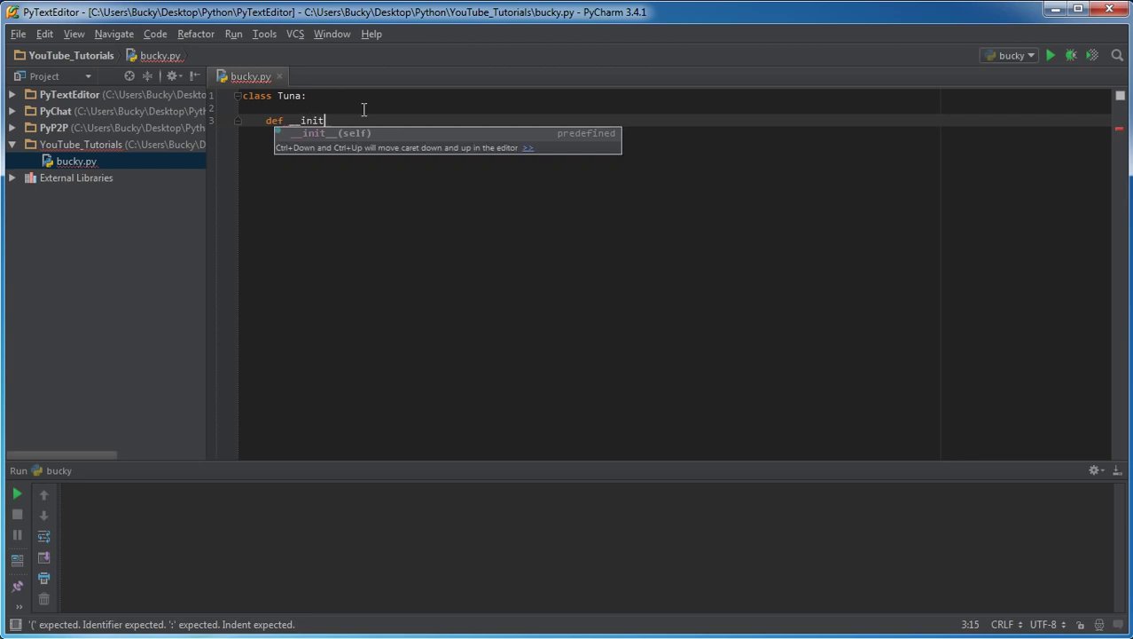
{"action": "type", "text": "__(self):"}
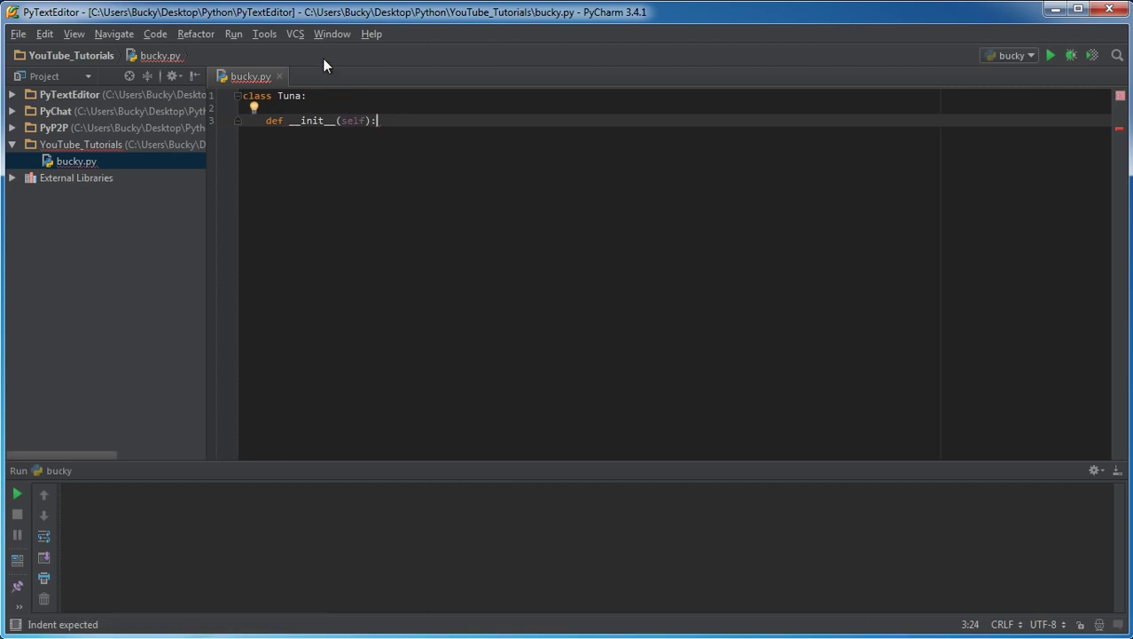
{"action": "double_click", "coordinate": [310, 120]}
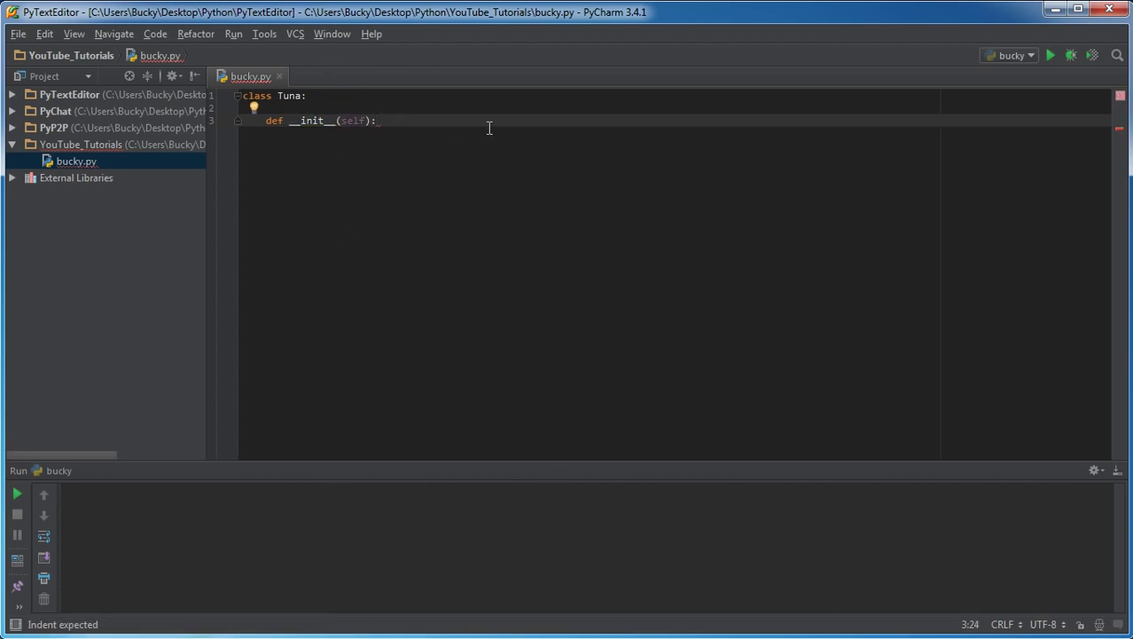
{"action": "key", "text": "enter"}
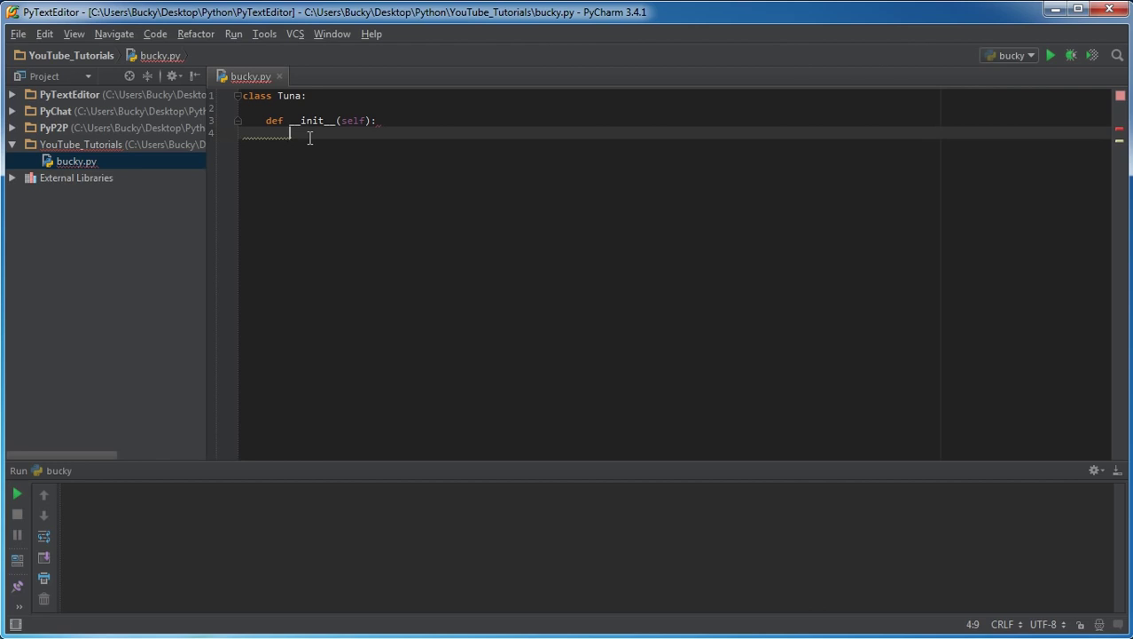
- Make __init__ print 'Blrrblrlbrlbrbr' and start a new line below it
{"action": "type", "text": "print("}
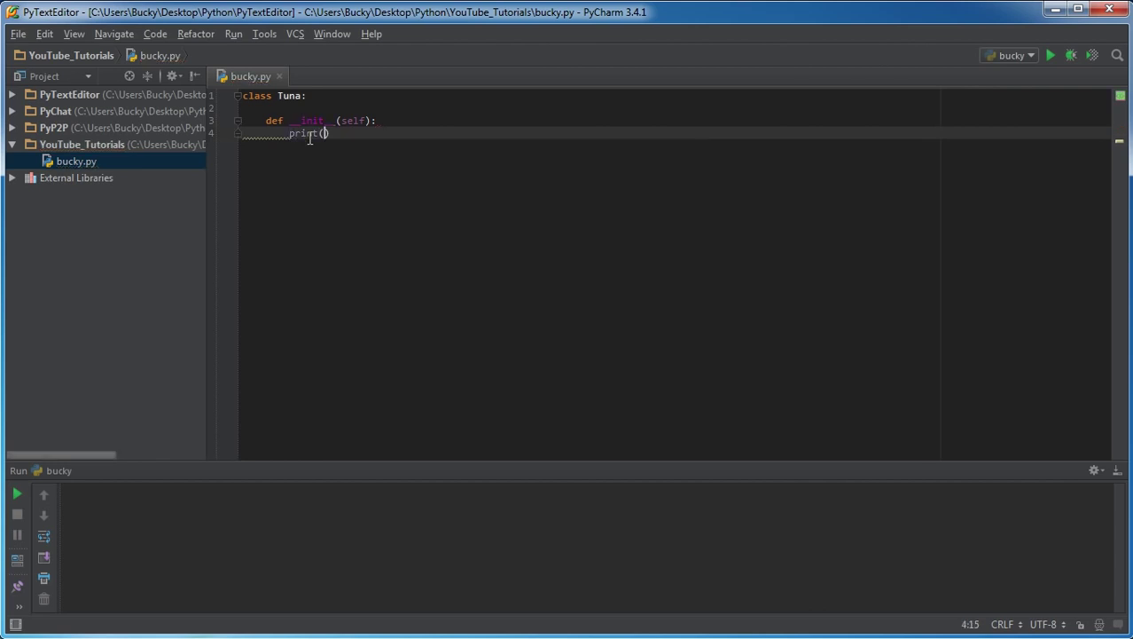
{"action": "type", "text": "'"}
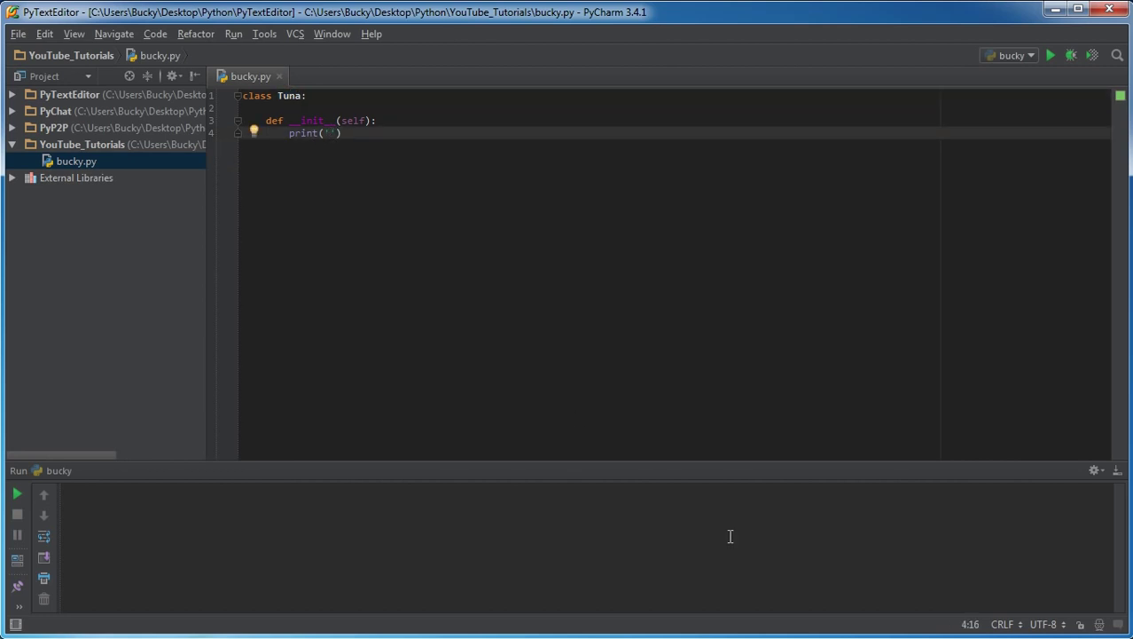
{"action": "type", "text": "B"}
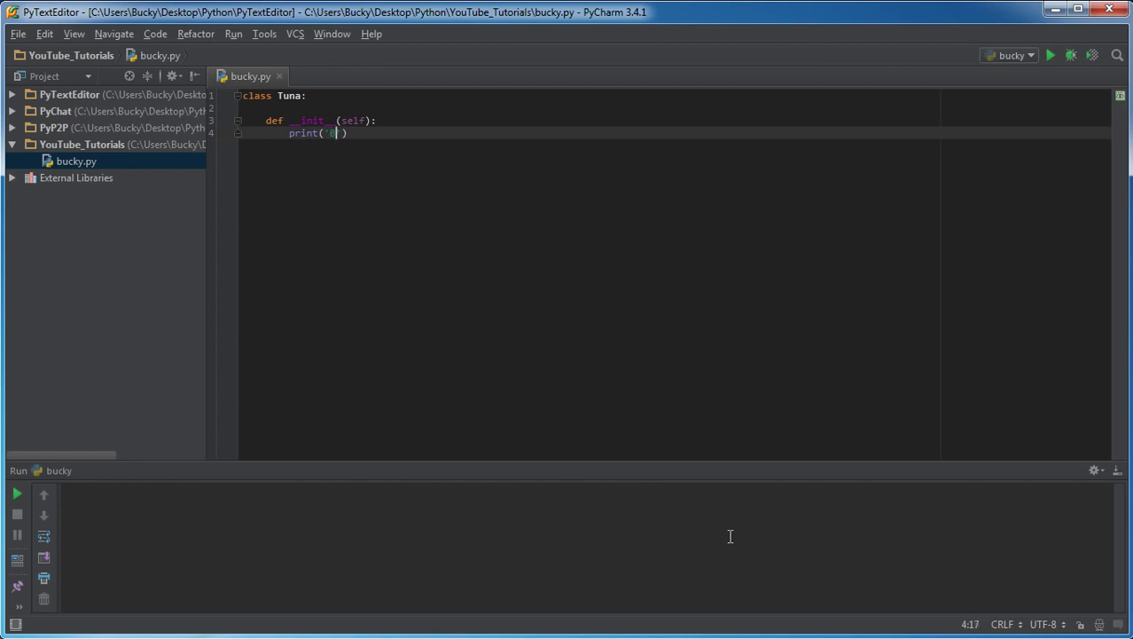
{"action": "type", "text": "lrrblrlbrlbrbr"}
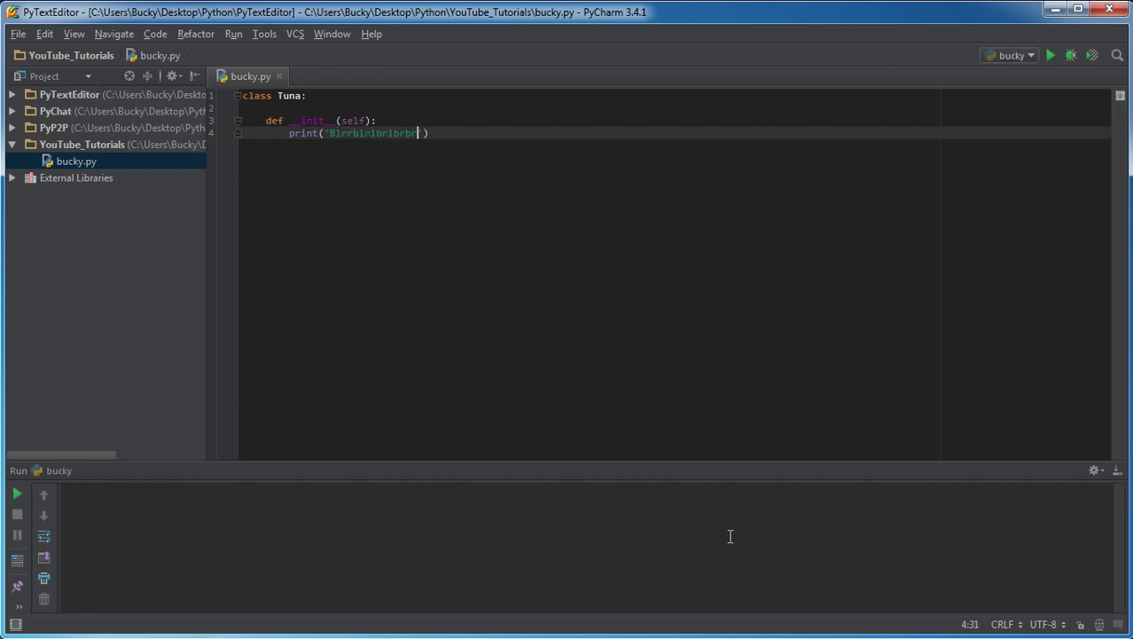
{"action": "key", "text": "Enter"}
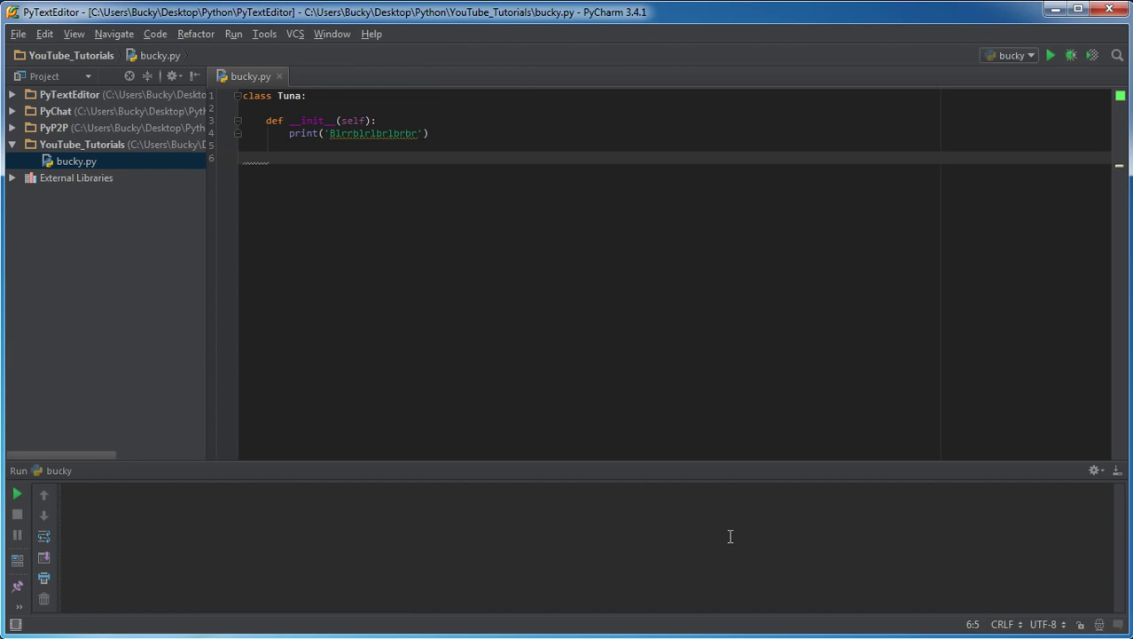
- Add a swim(self) method to Tuna that prints 'I am swimming'
{"action": "type", "text": "de"}
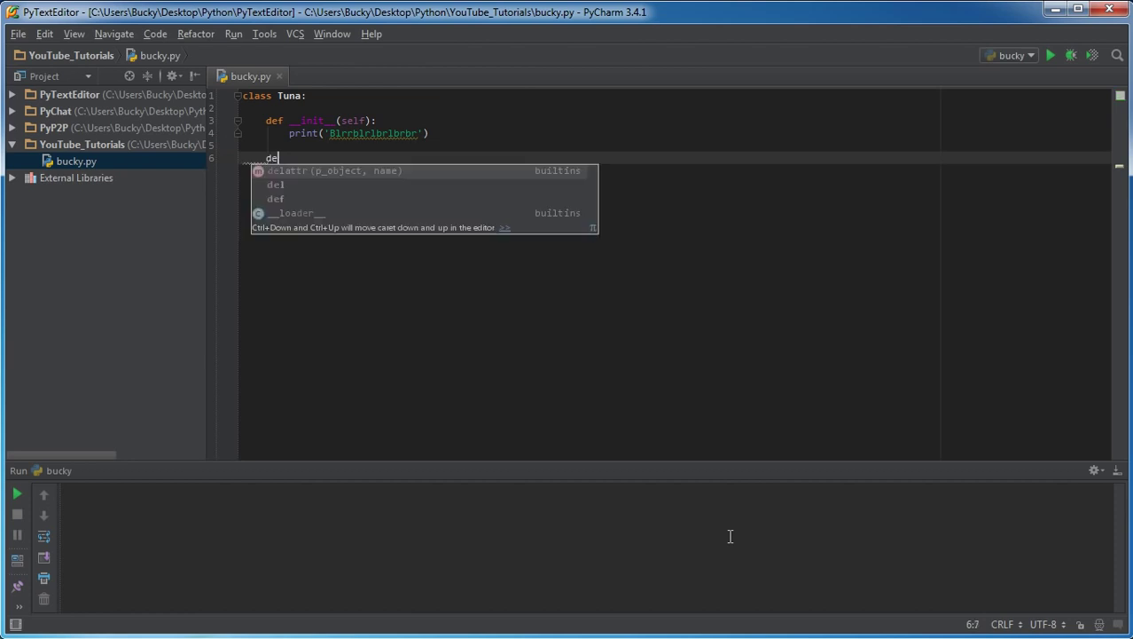
{"action": "type", "text": "w"}
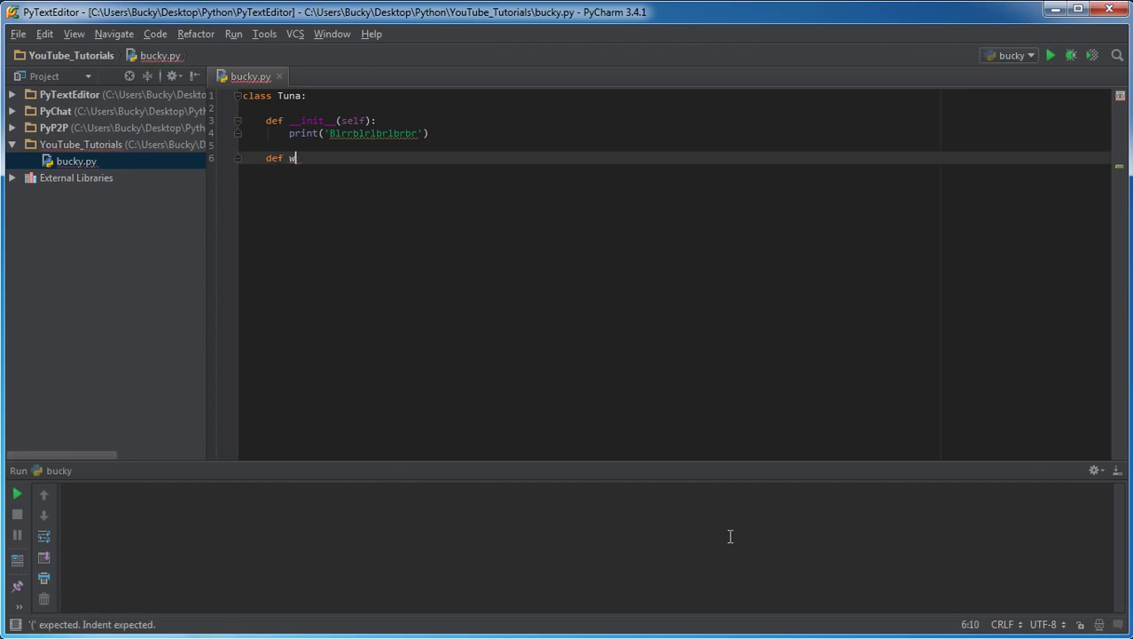
{"action": "type", "text": "swim(self):"}
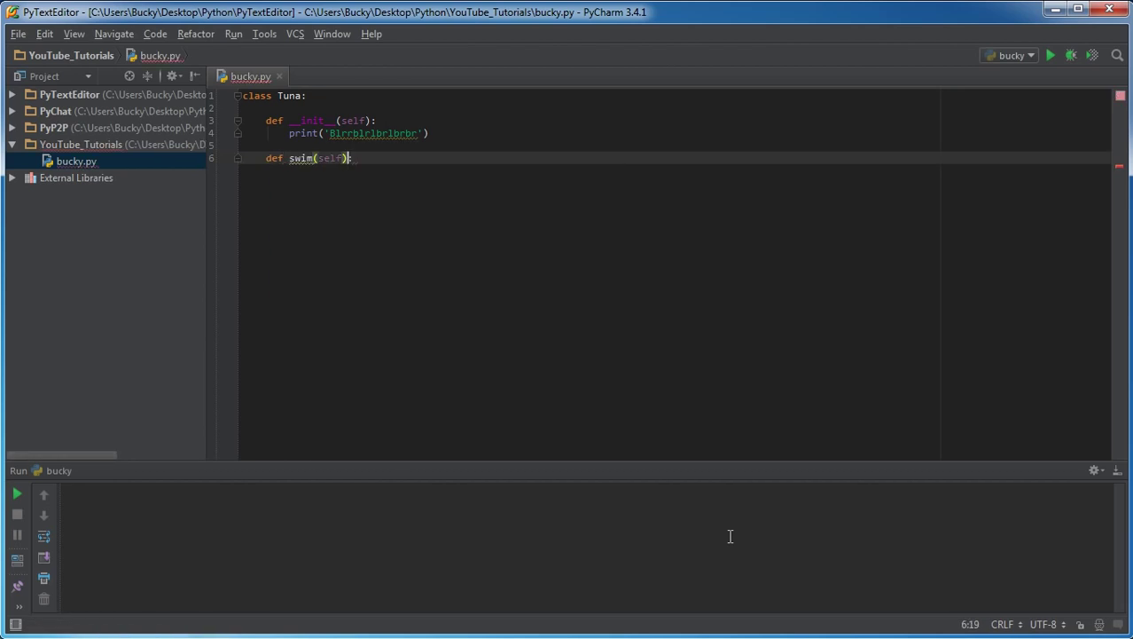
{"action": "type", "text": "print('I am swimming"}
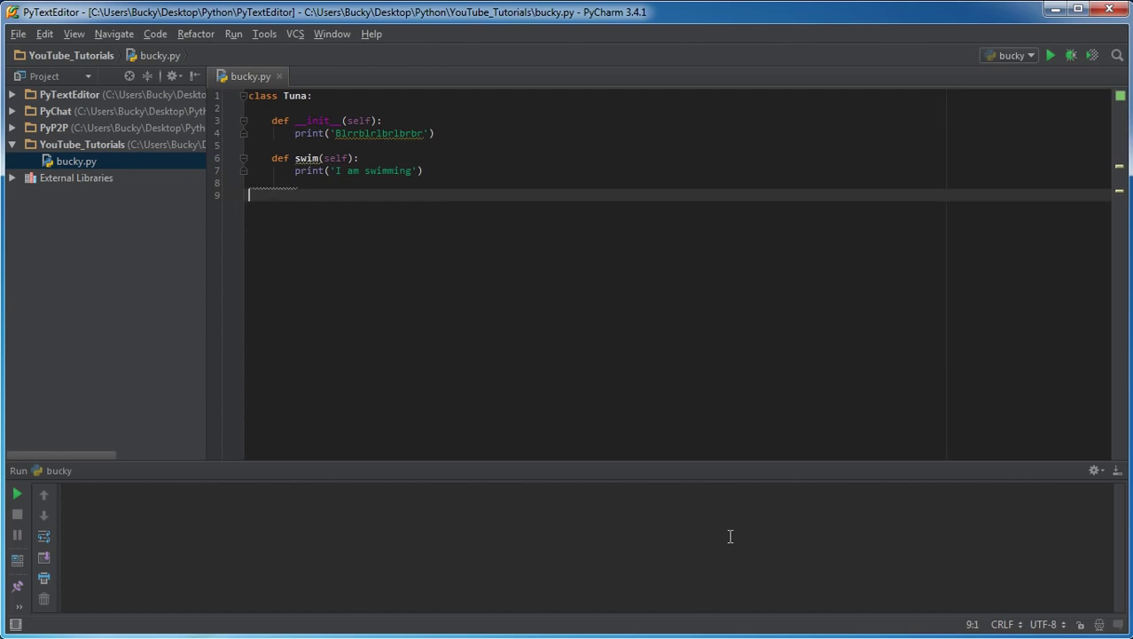
{"action": "left_click", "coordinate": [307, 94]}
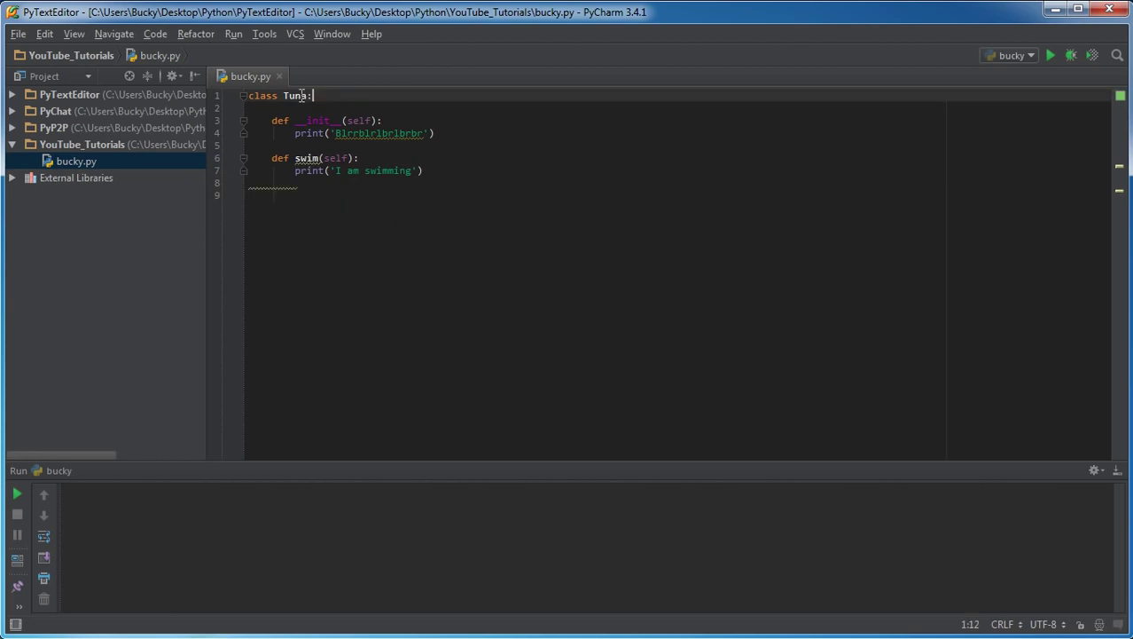
{"action": "double_click", "coordinate": [316, 120]}
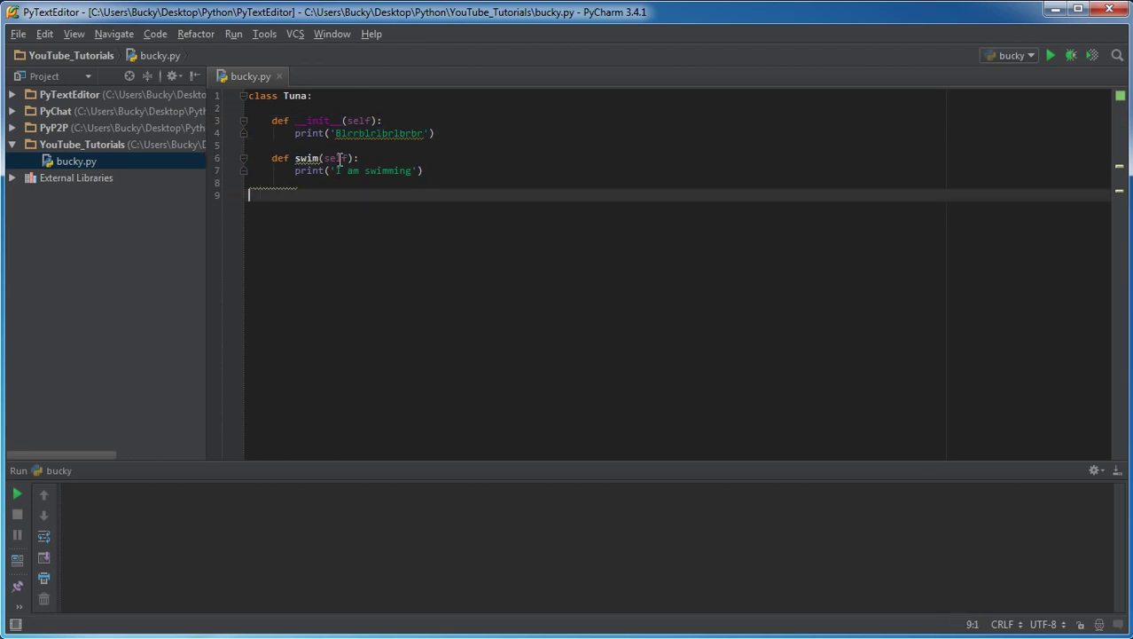
{"action": "mouse_move", "coordinate": [331, 220]}
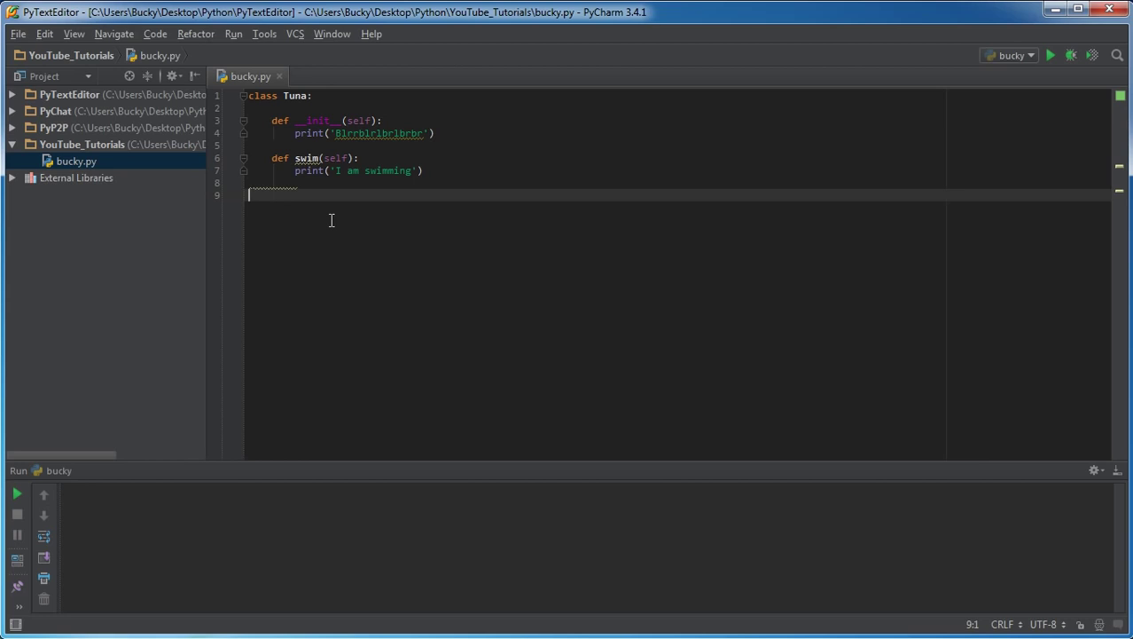
- Write flipper = Tuna() and a flipper.swim() call below the class
{"action": "type", "text": "flipper"}
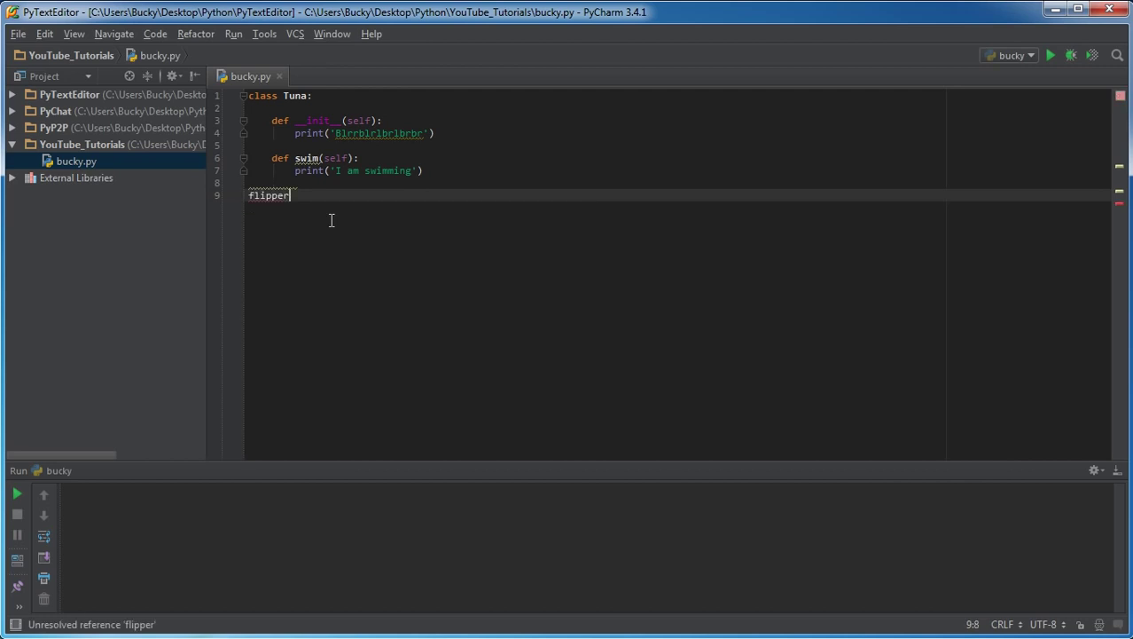
{"action": "type", "text": "= Tun"}
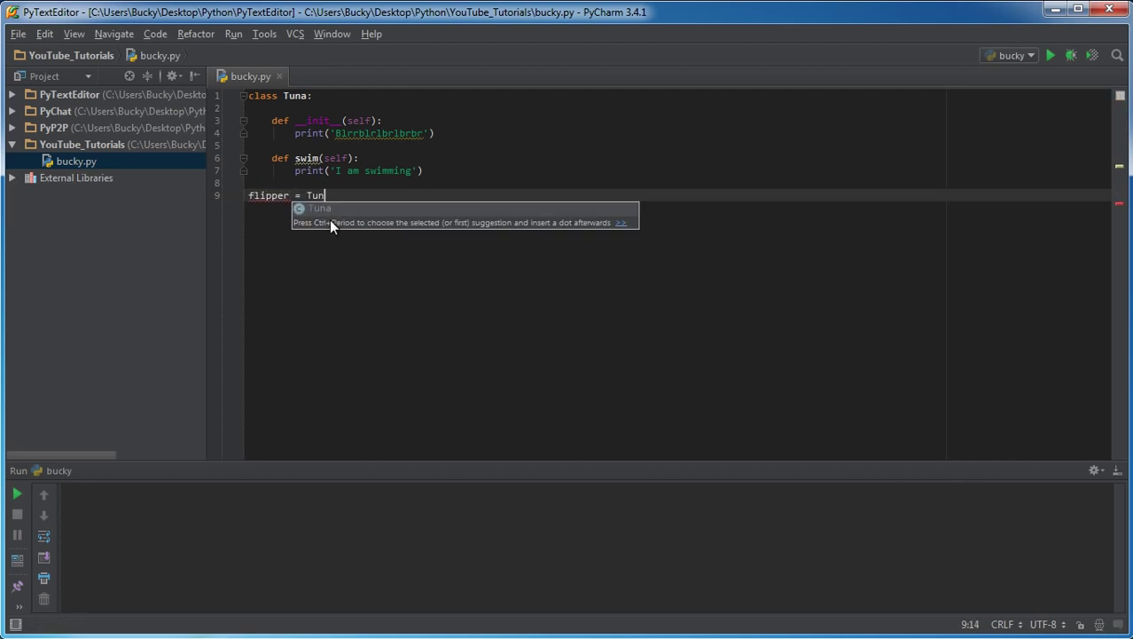
{"action": "type", "text": "a()"}
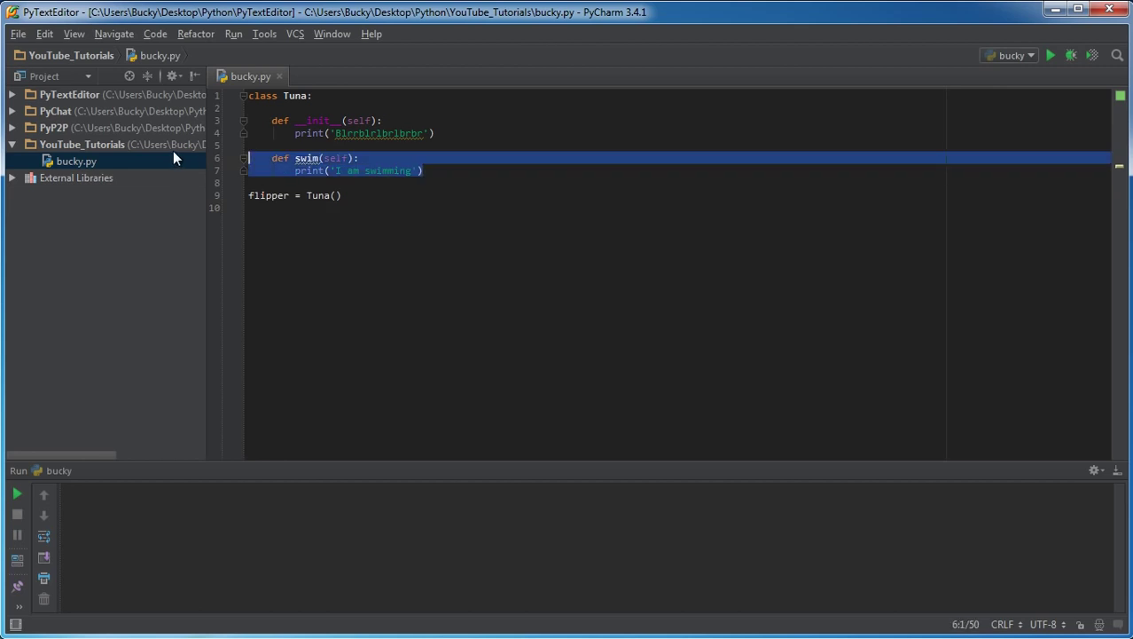
{"action": "type", "text": "flipper.swim("}
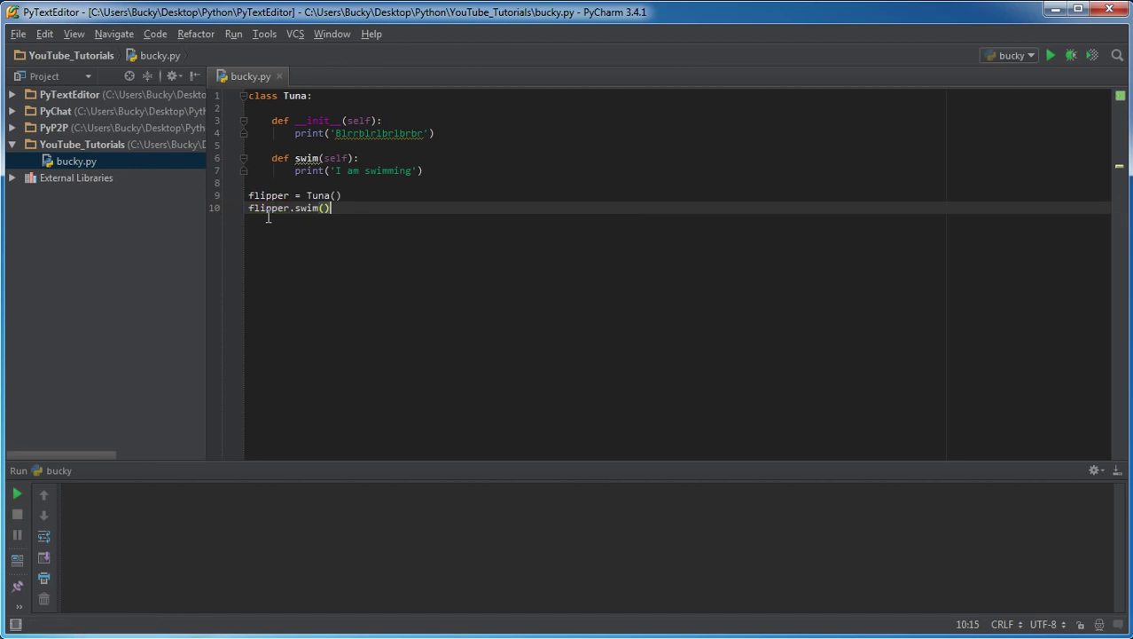
- Run 'bucky' from the editor context menu, printing Blrrblrlbrlbrbr and I am swimming
{"action": "right_click", "coordinate": [267, 217]}
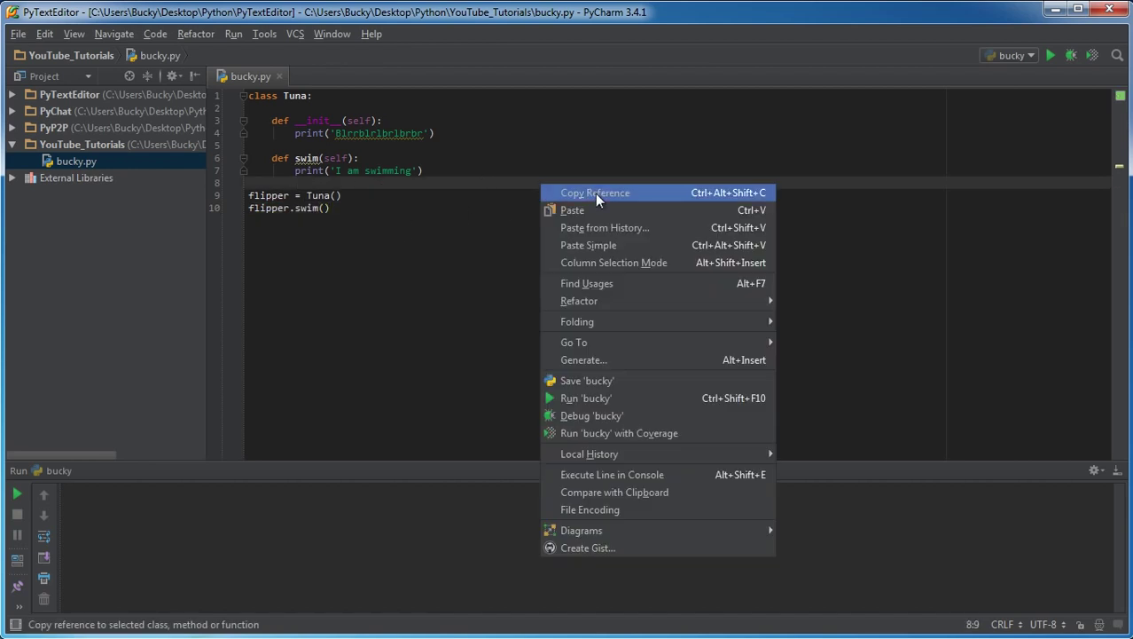
{"action": "left_click", "coordinate": [586, 397]}
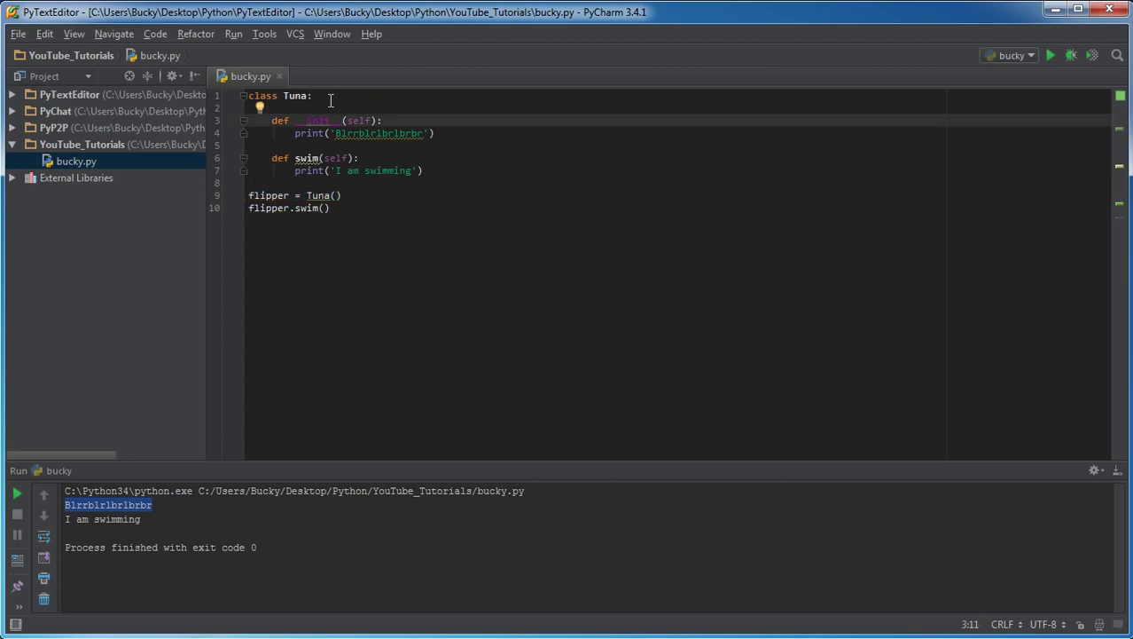
{"action": "double_click", "coordinate": [317, 120]}
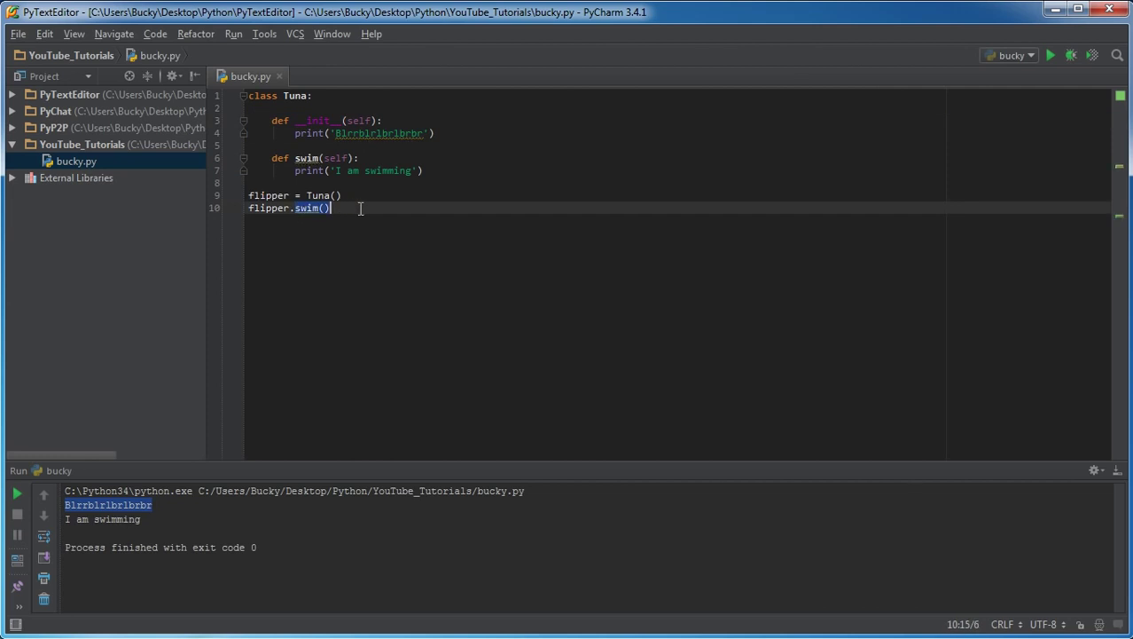
{"action": "mouse_move", "coordinate": [369, 228]}
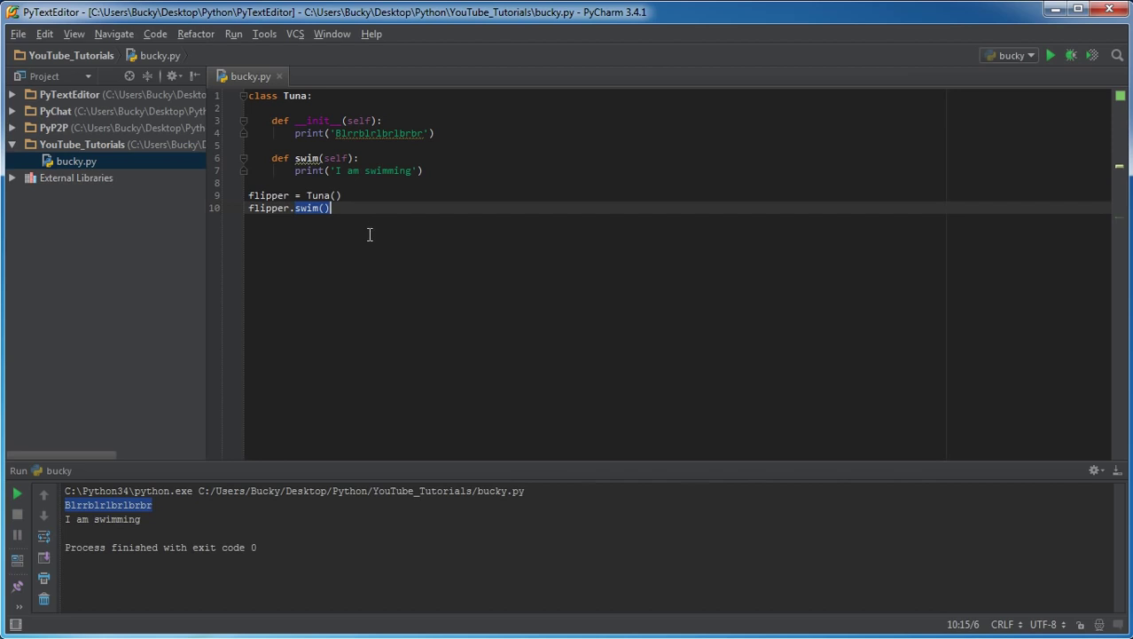
{"action": "mouse_move", "coordinate": [369, 246]}
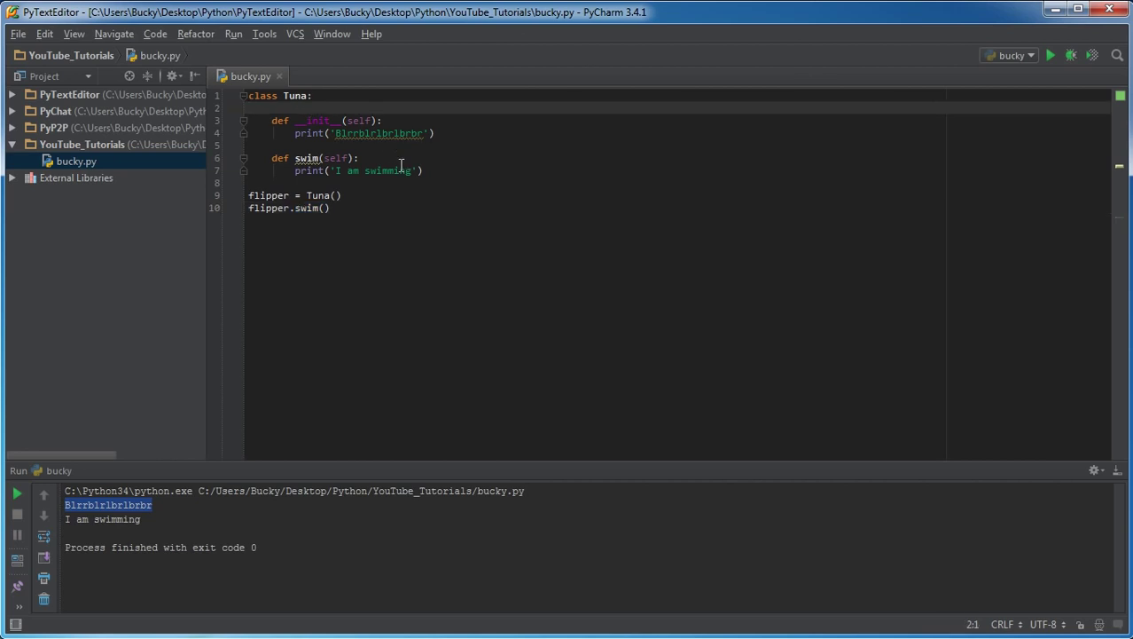
{"action": "mouse_move", "coordinate": [306, 158]}
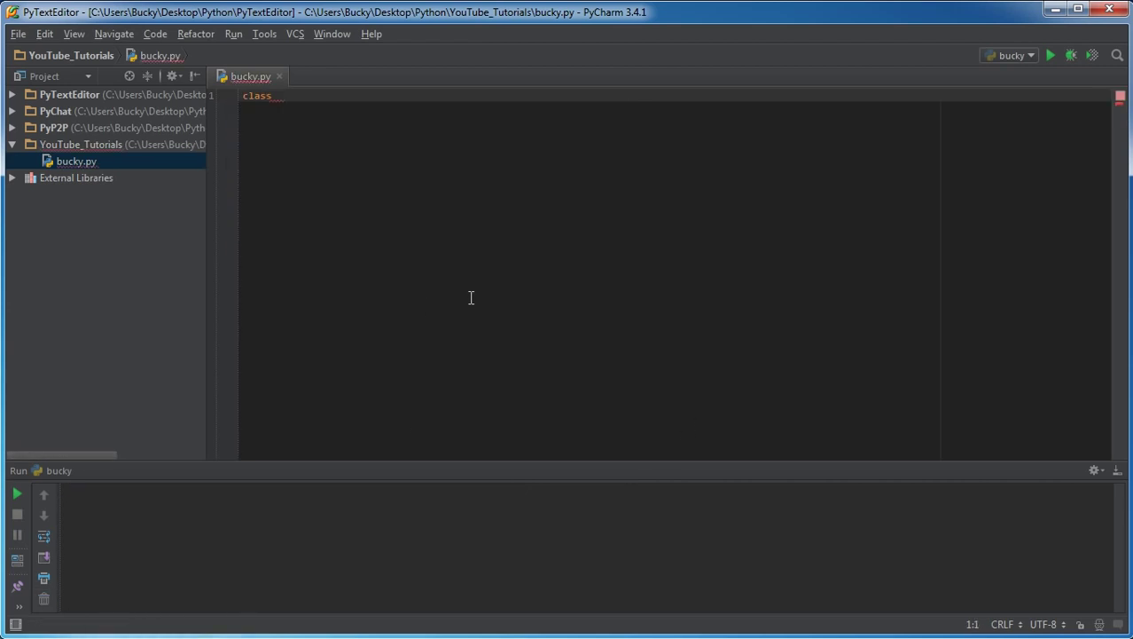
- Write class Enemy with __init__(self, x) assigning self.energy = x
{"action": "type", "text": "Enemy:"}
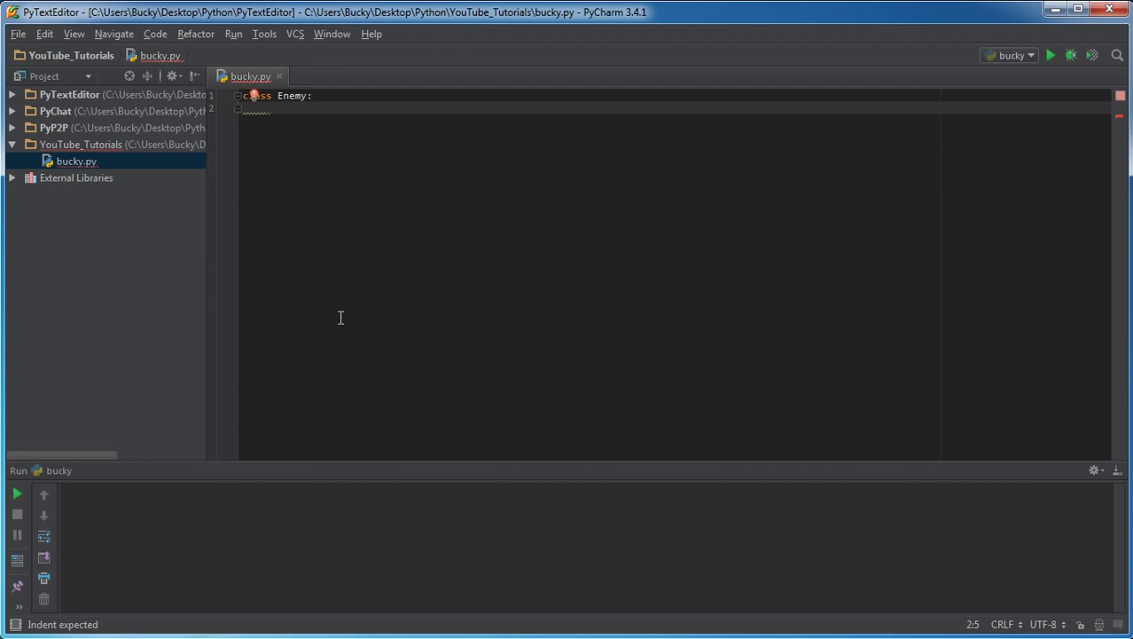
{"action": "type", "text": "def"}
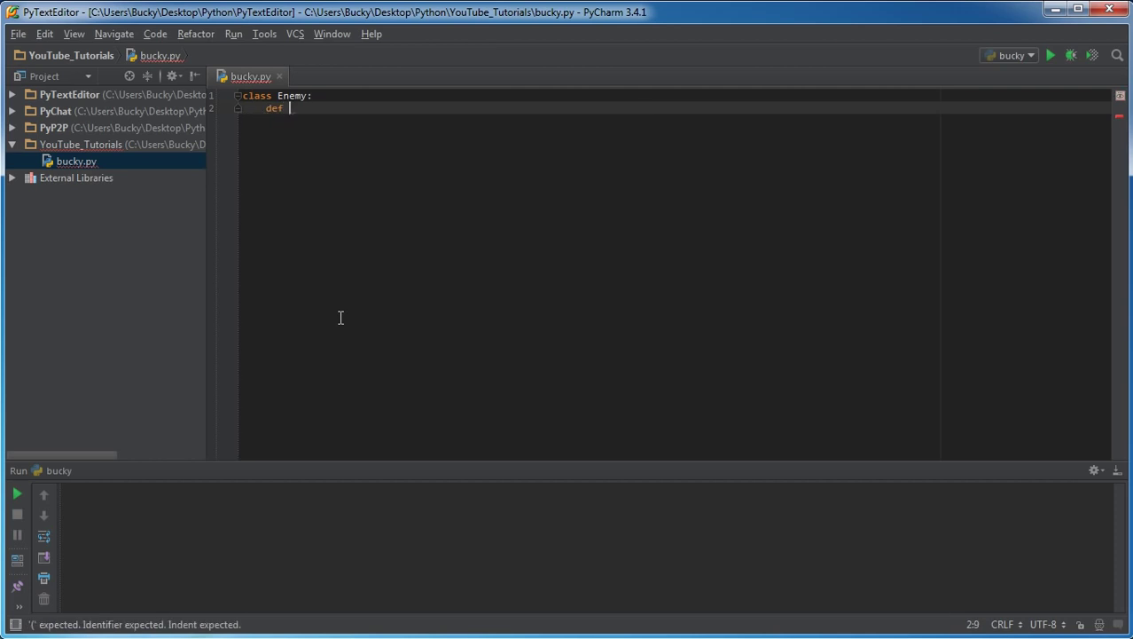
{"action": "type", "text": "__init_"}
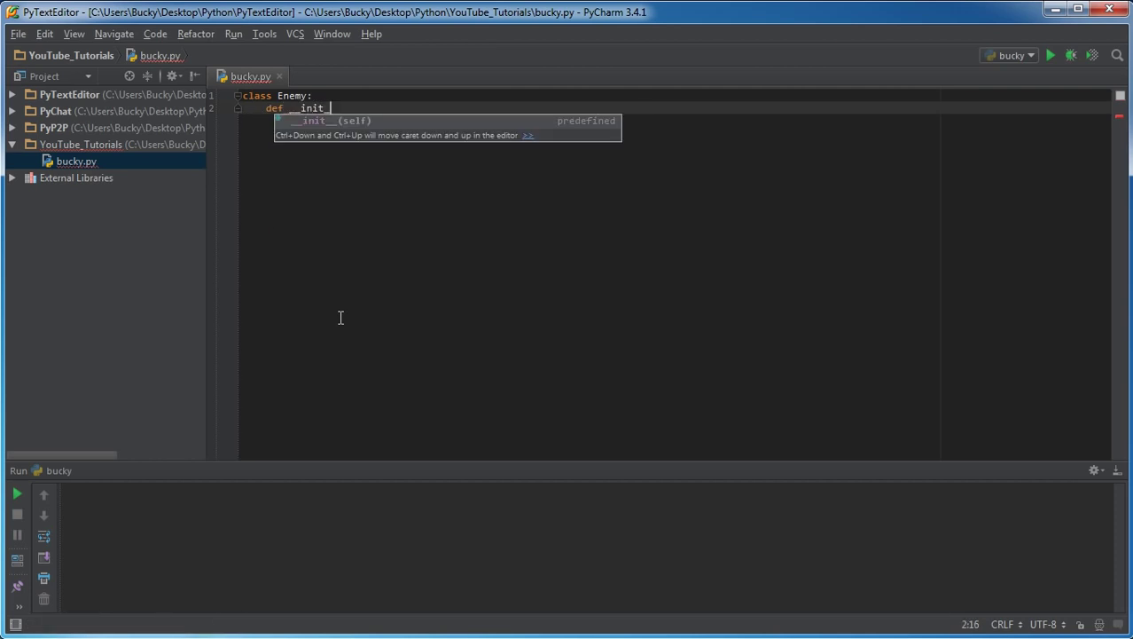
{"action": "type", "text": "(self,"}
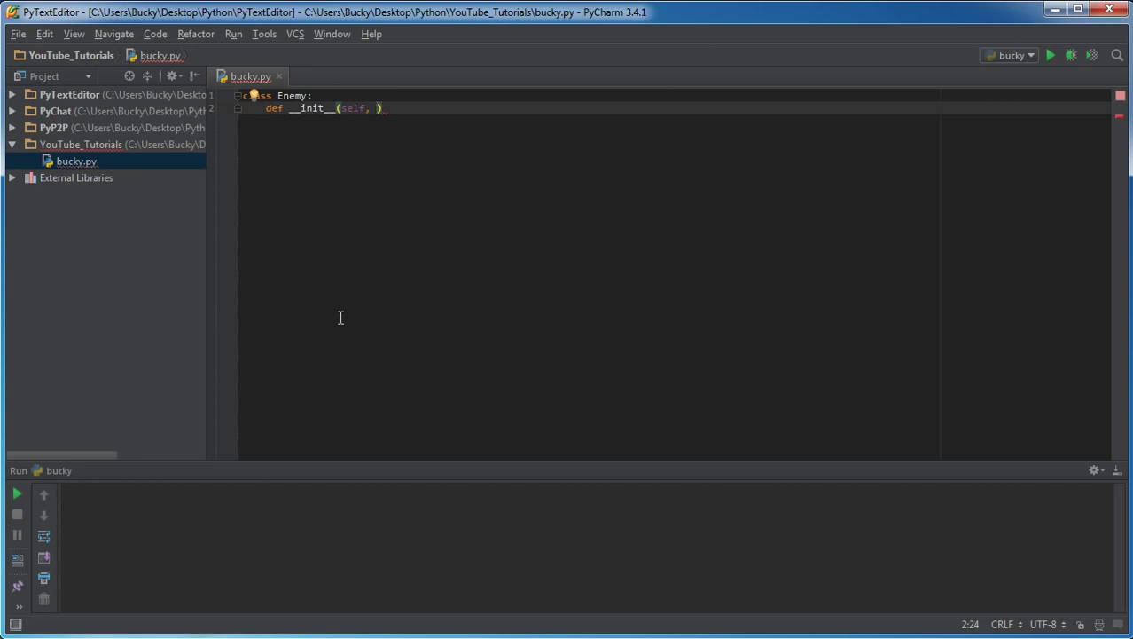
{"action": "type", "text": "x"}
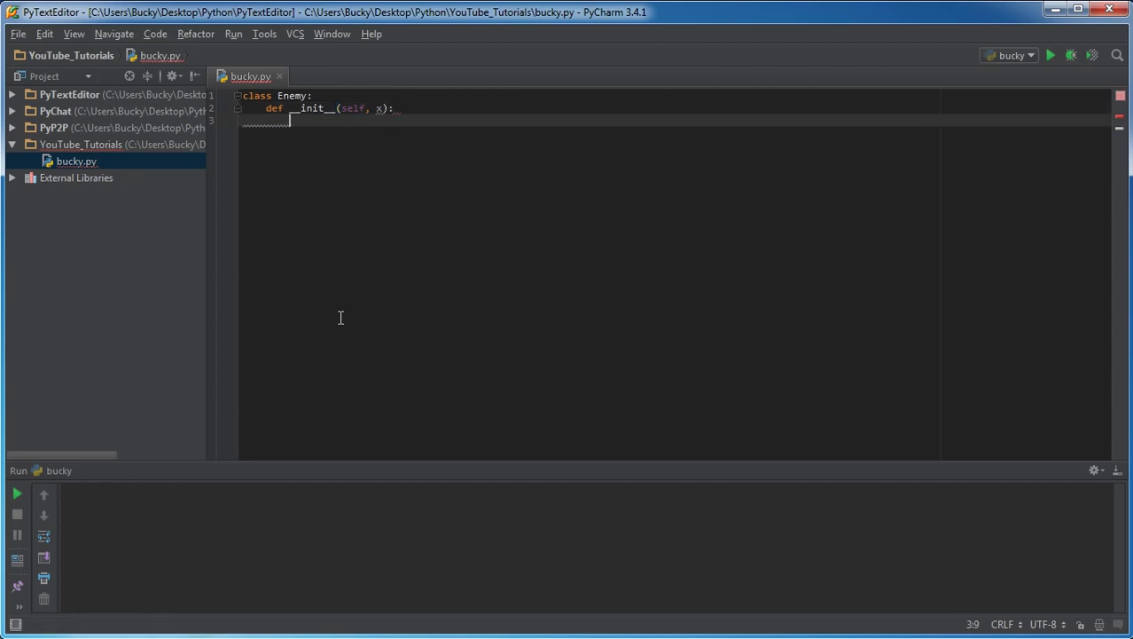
{"action": "type", "text": "self"}
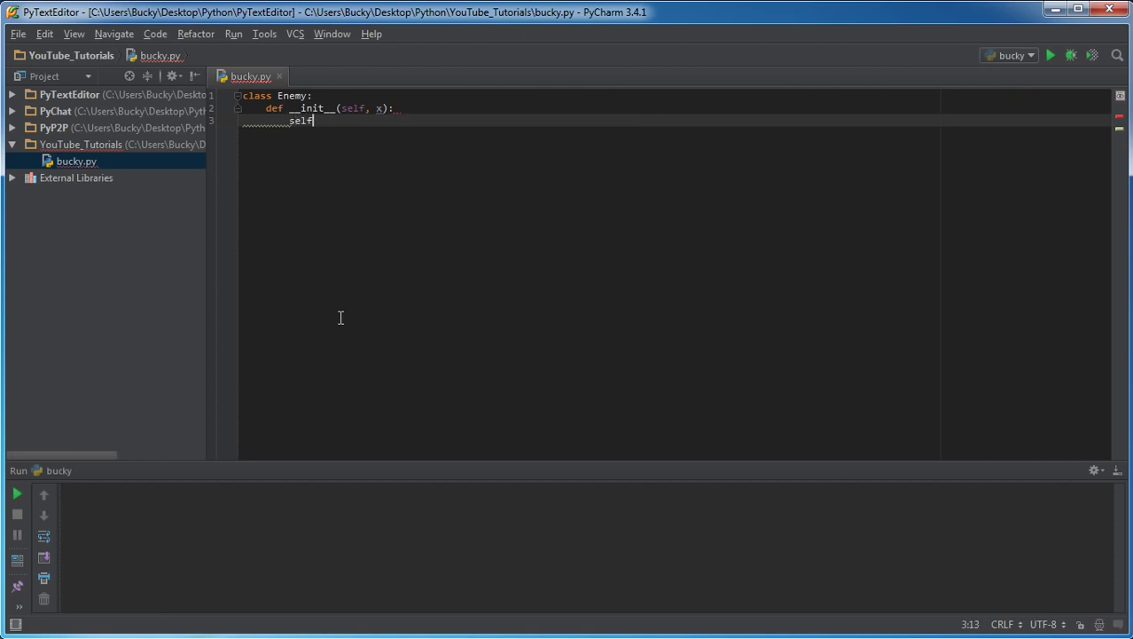
{"action": "type", "text": ".energy = x"}
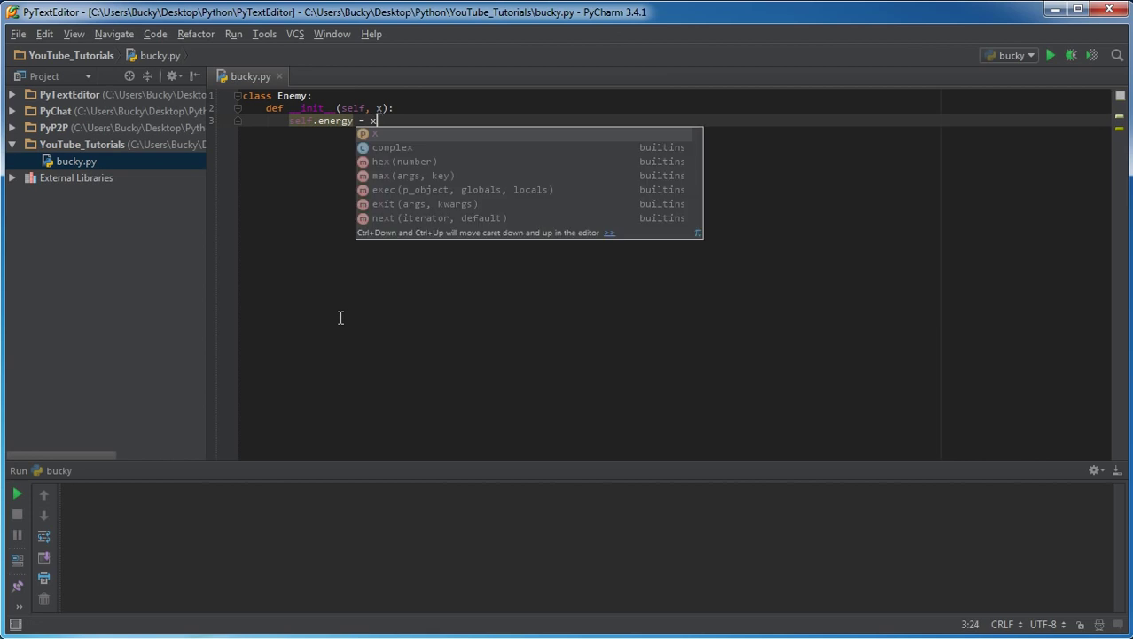
{"action": "key", "text": "Enter"}
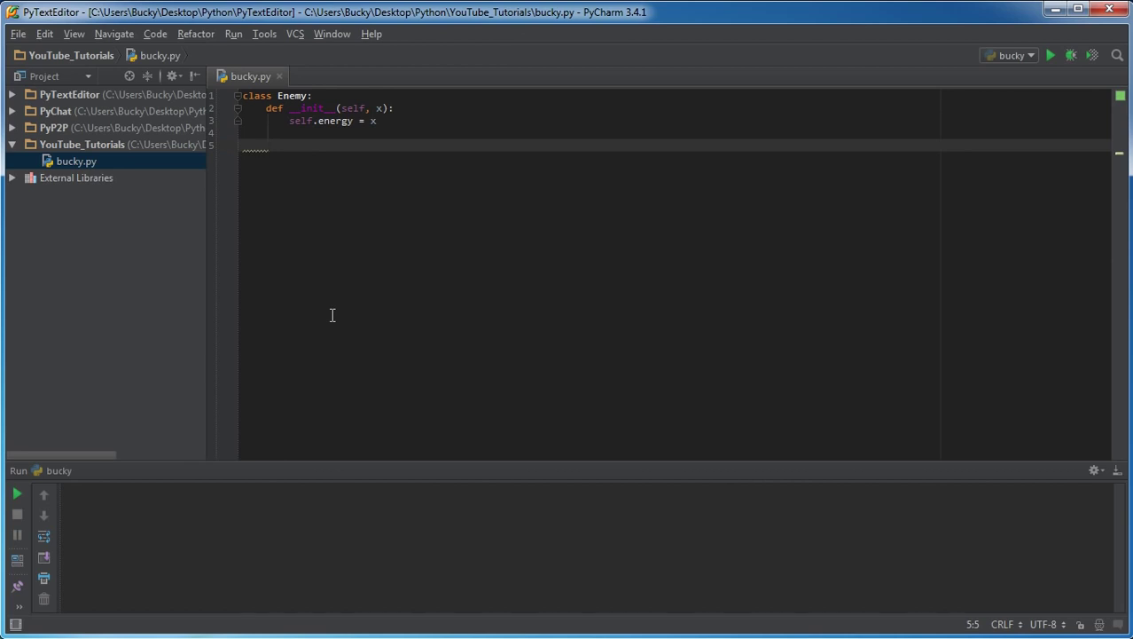
- Add a get_energy(self) method to Enemy that prints self.energy
{"action": "type", "text": "def"}
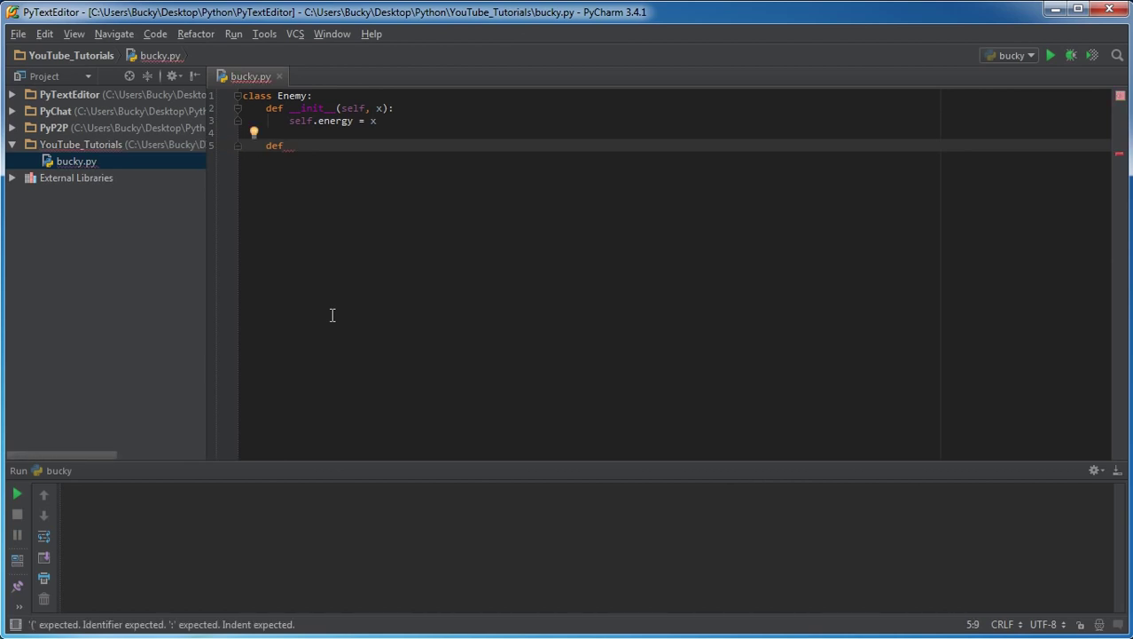
{"action": "type", "text": "get_"}
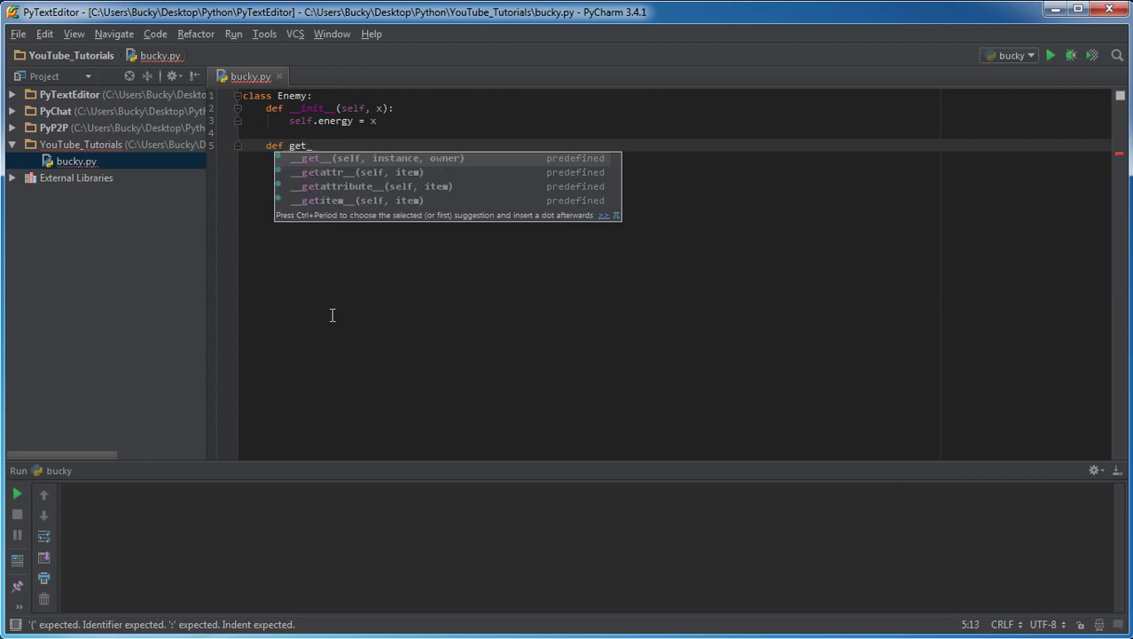
{"action": "type", "text": "energy(self):"}
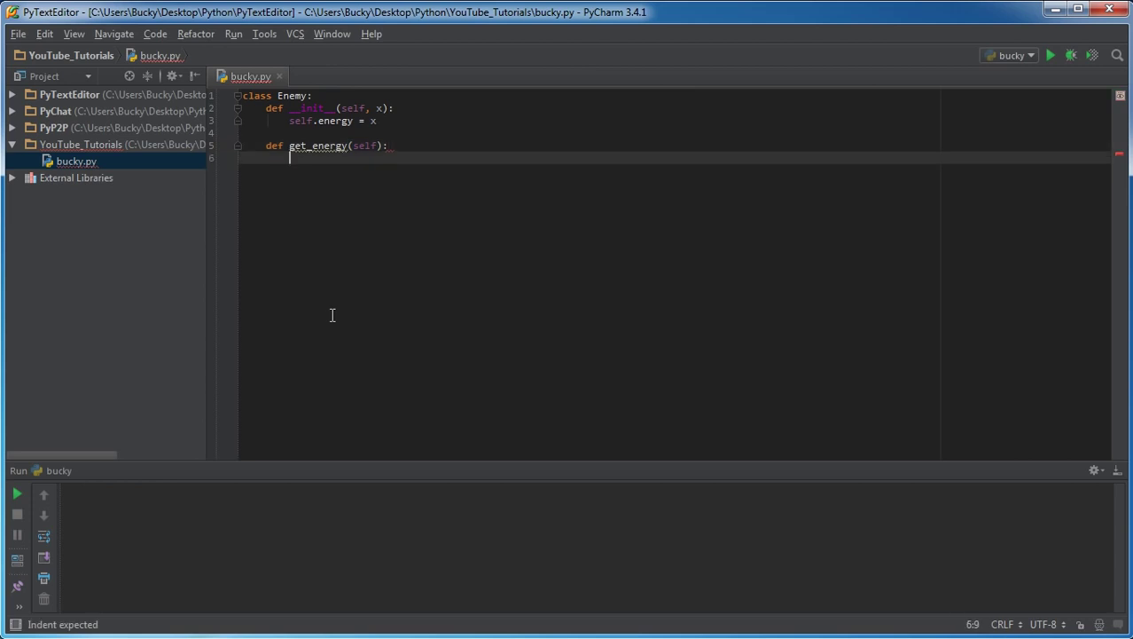
{"action": "type", "text": "print("}
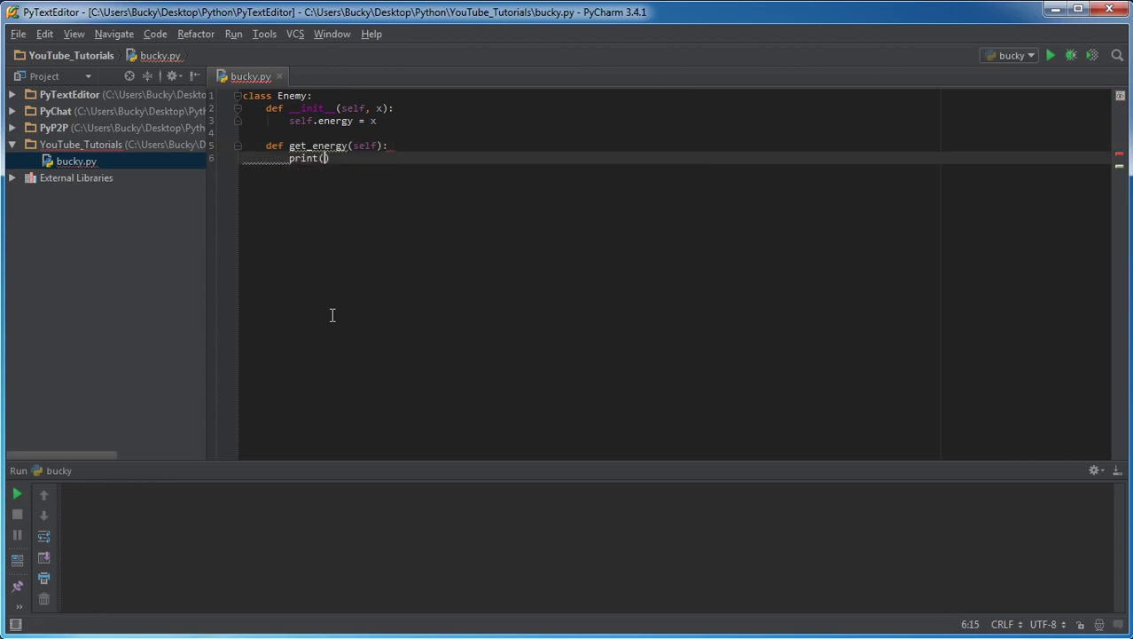
{"action": "type", "text": "self.energy"}
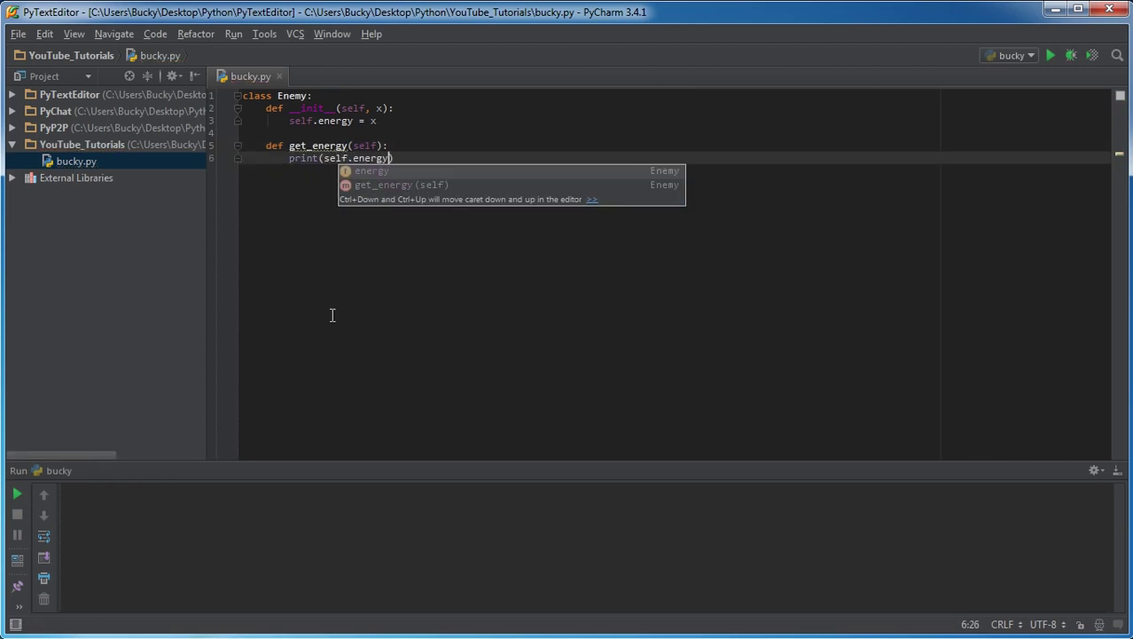
{"action": "key", "text": "Enter"}
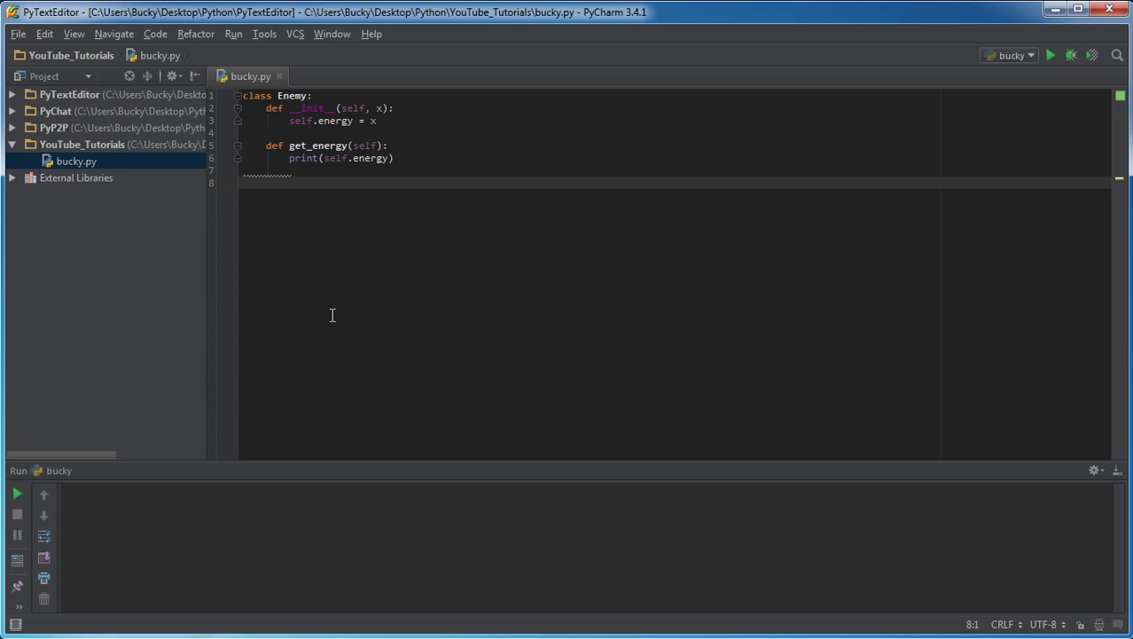
{"action": "type", "text": "jasop"}
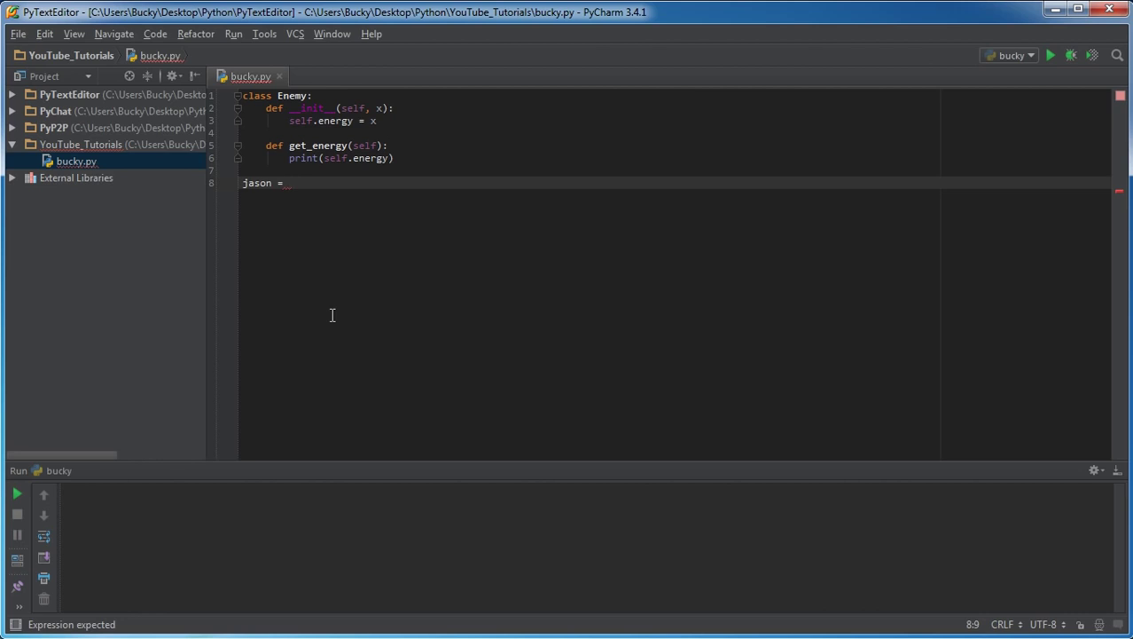
- Write jason = Enemy(5) and sandy = Enemy(18) beneath the Enemy class
{"action": "type", "text": "Enemy"}
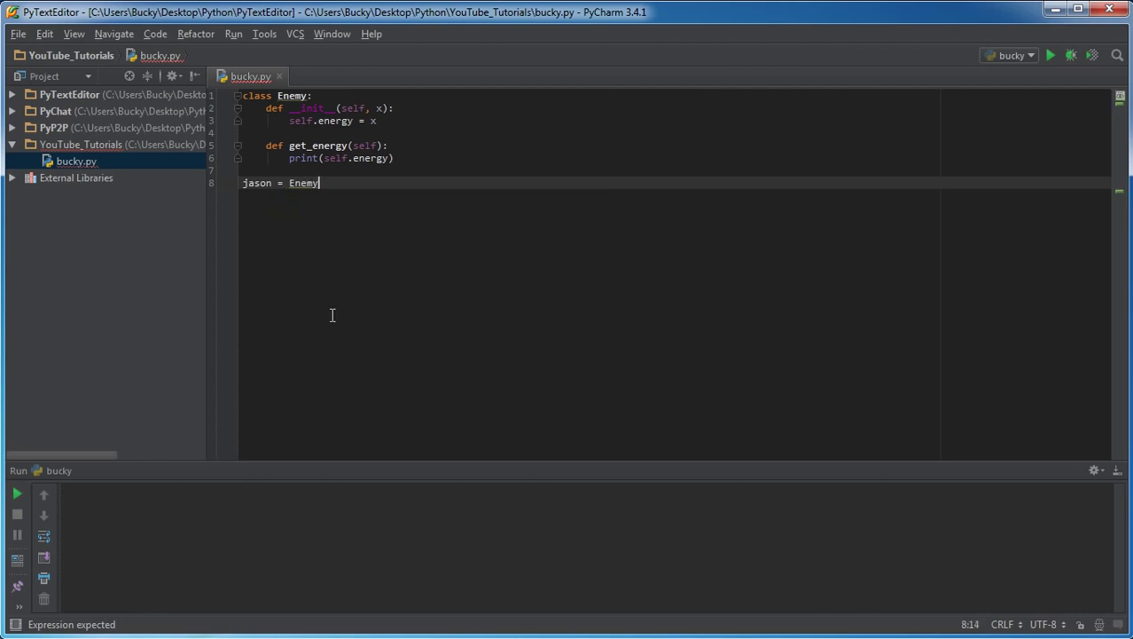
{"action": "type", "text": "()"}
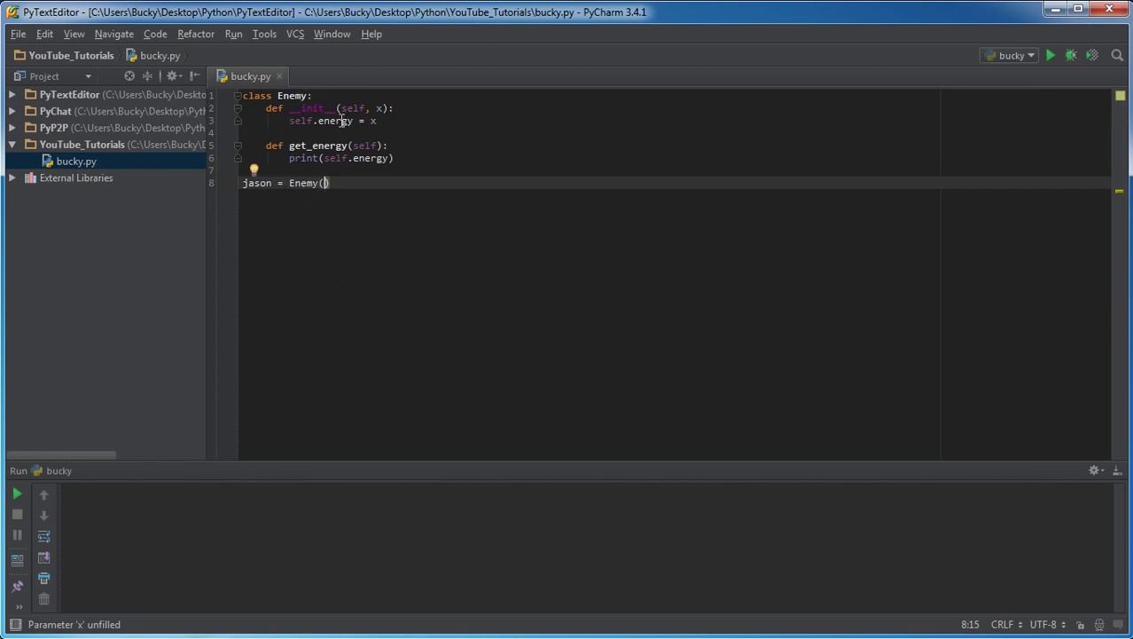
{"action": "left_click", "coordinate": [380, 108]}
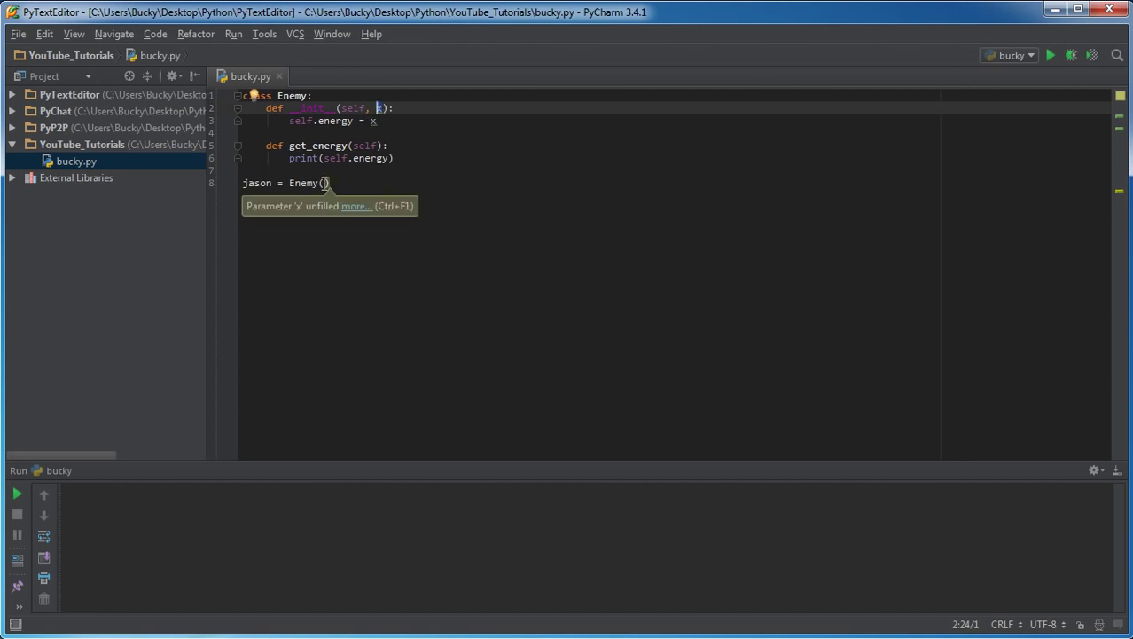
{"action": "mouse_move", "coordinate": [379, 120]}
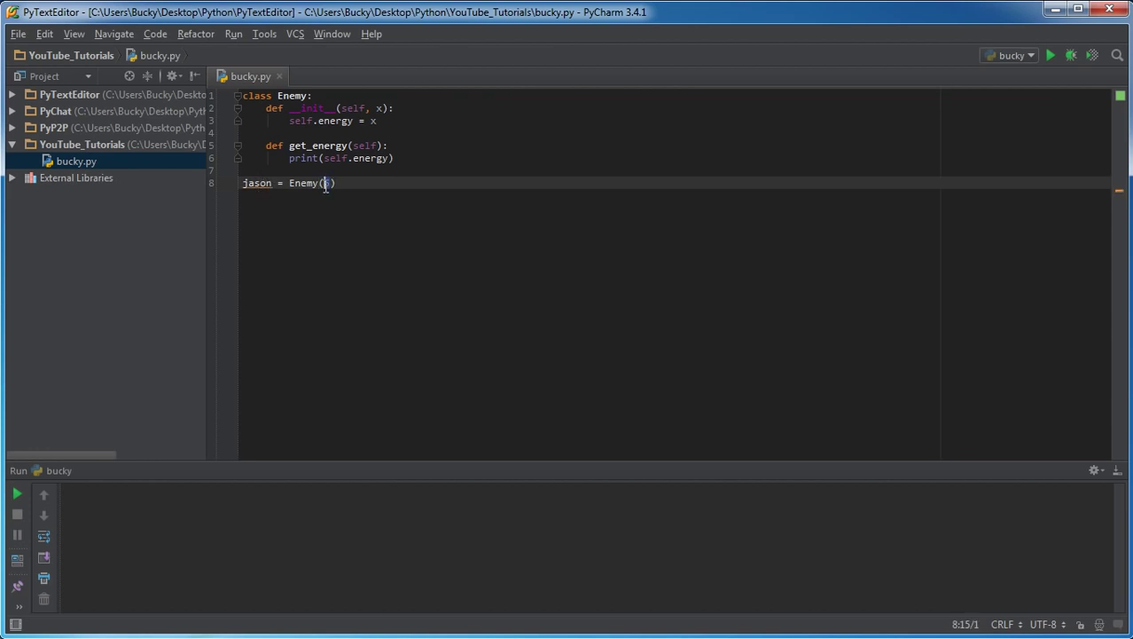
{"action": "type", "text": "5"}
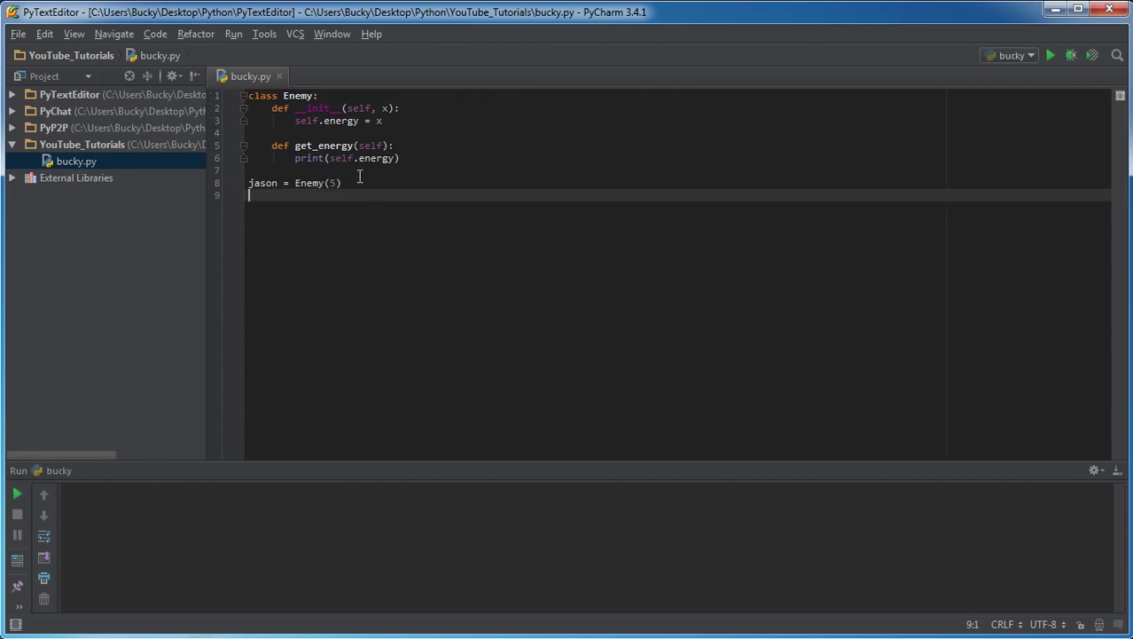
{"action": "type", "text": "sandy ="}
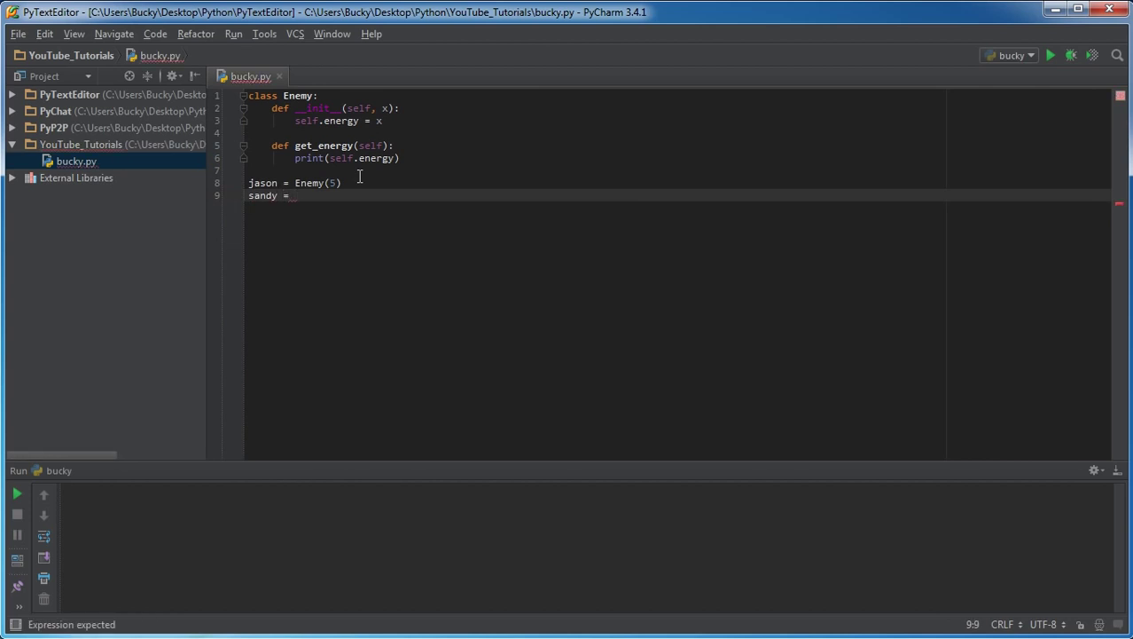
{"action": "type", "text": "Enemy"}
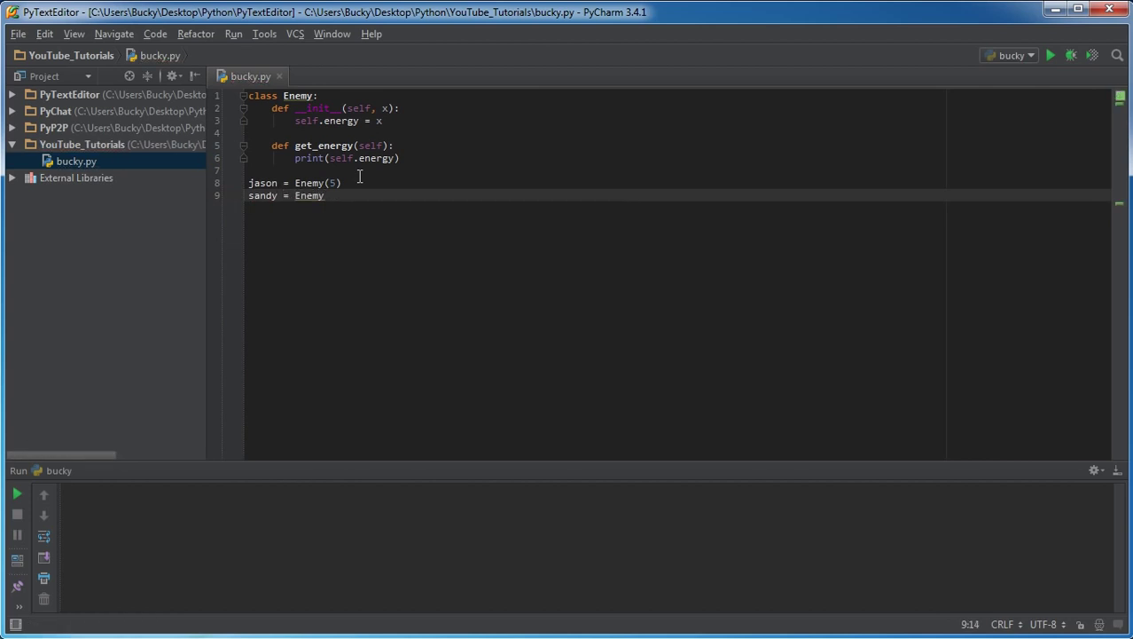
{"action": "type", "text": "("}
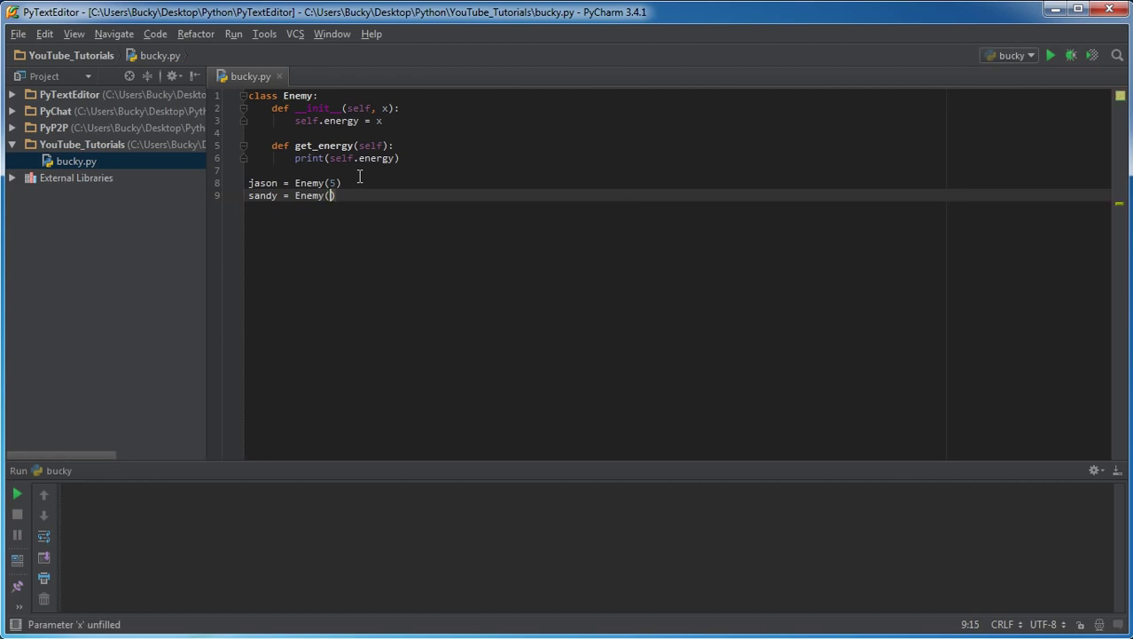
{"action": "type", "text": "18"}
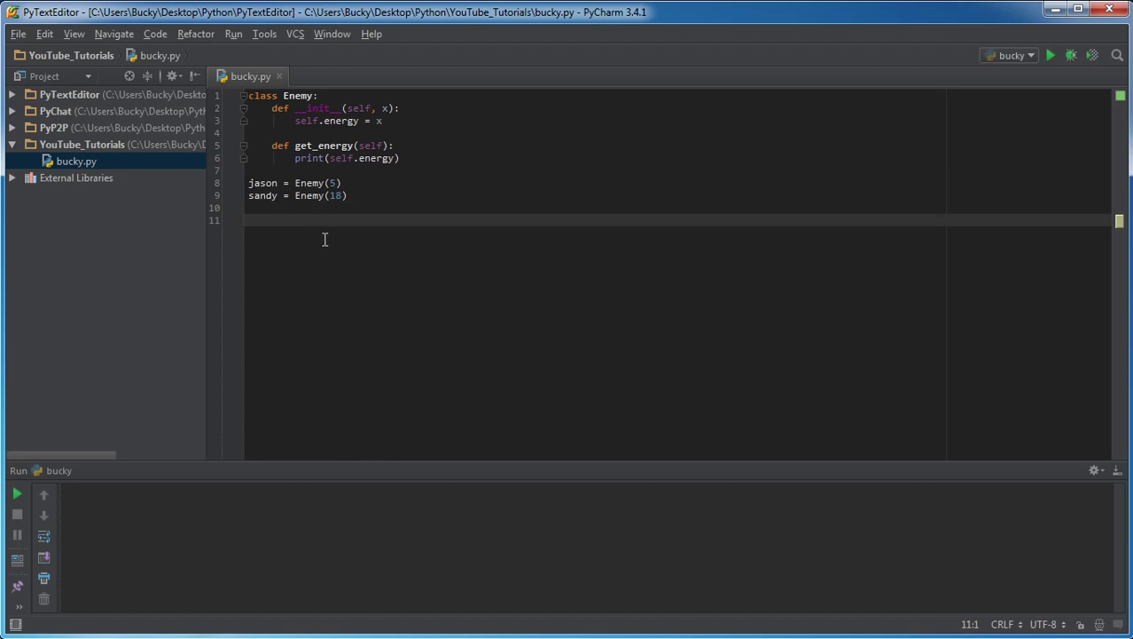
- Add jason.get_energy() and sandy.get_energy() calls after the two objects
{"action": "type", "text": "jason.get_energy("}
{"action": "type", "text": "sandy"}
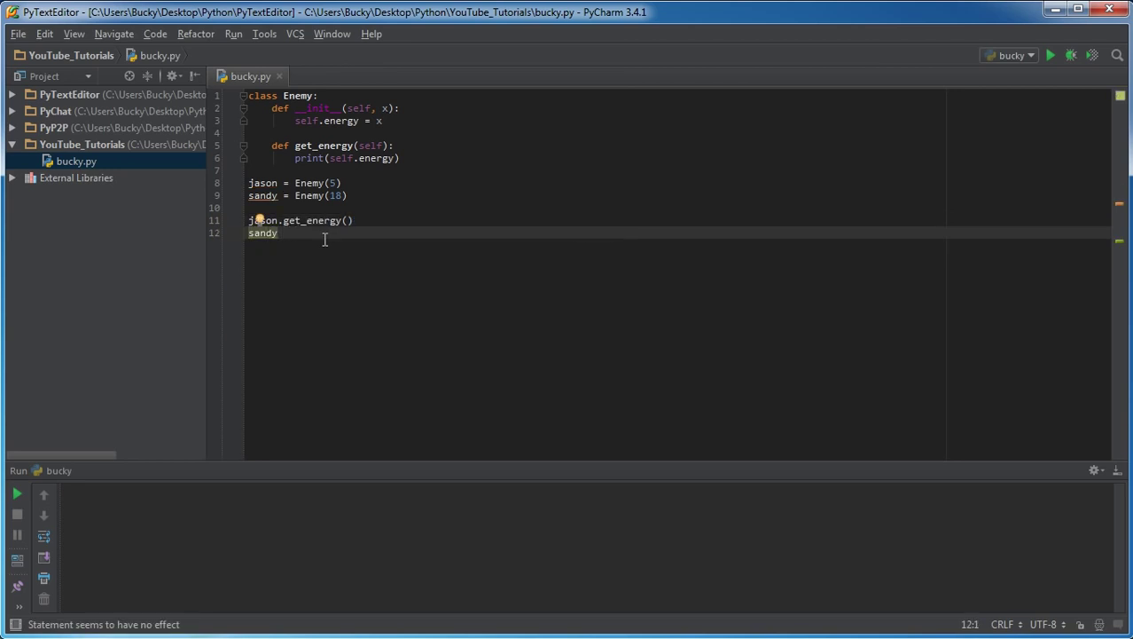
{"action": "type", "text": "."}
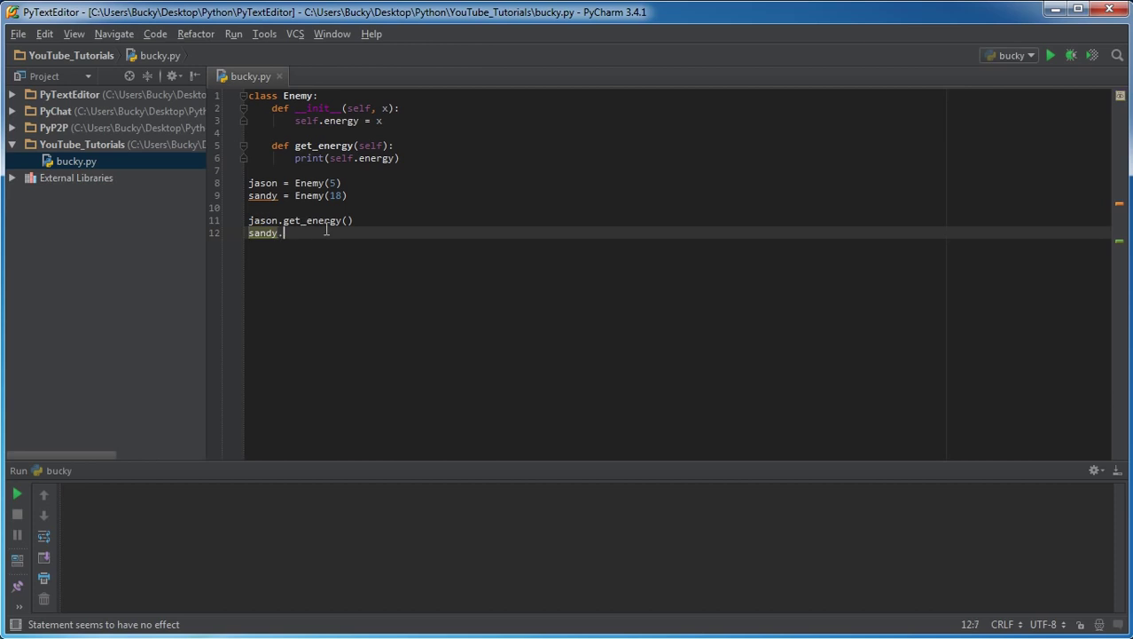
{"action": "type", "text": "get_energy()"}
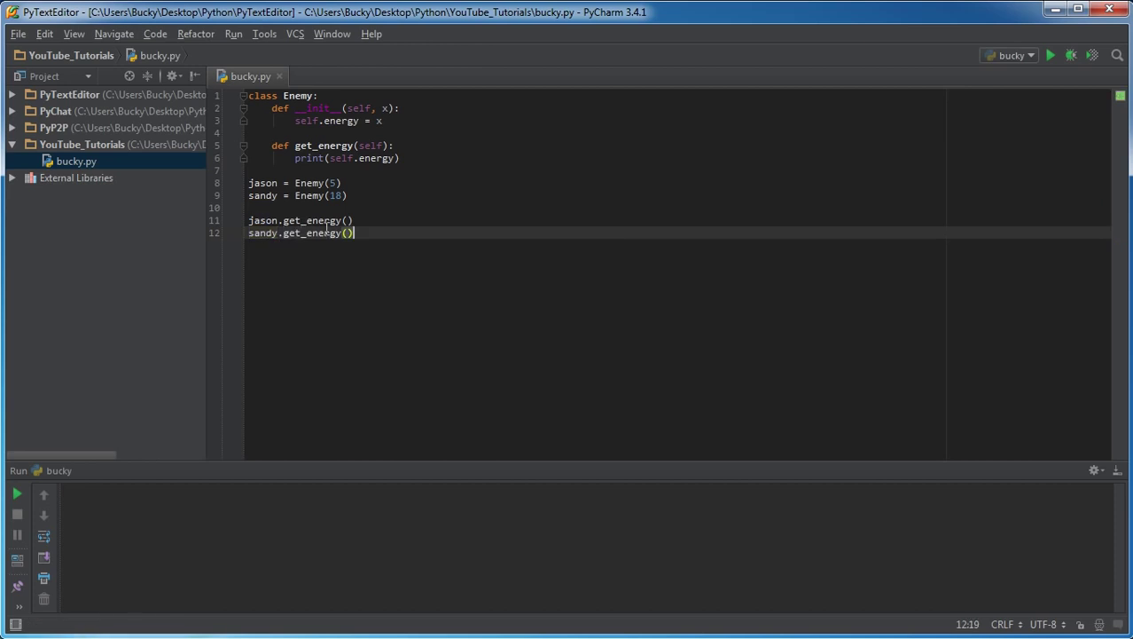
{"action": "mouse_move", "coordinate": [302, 207]}
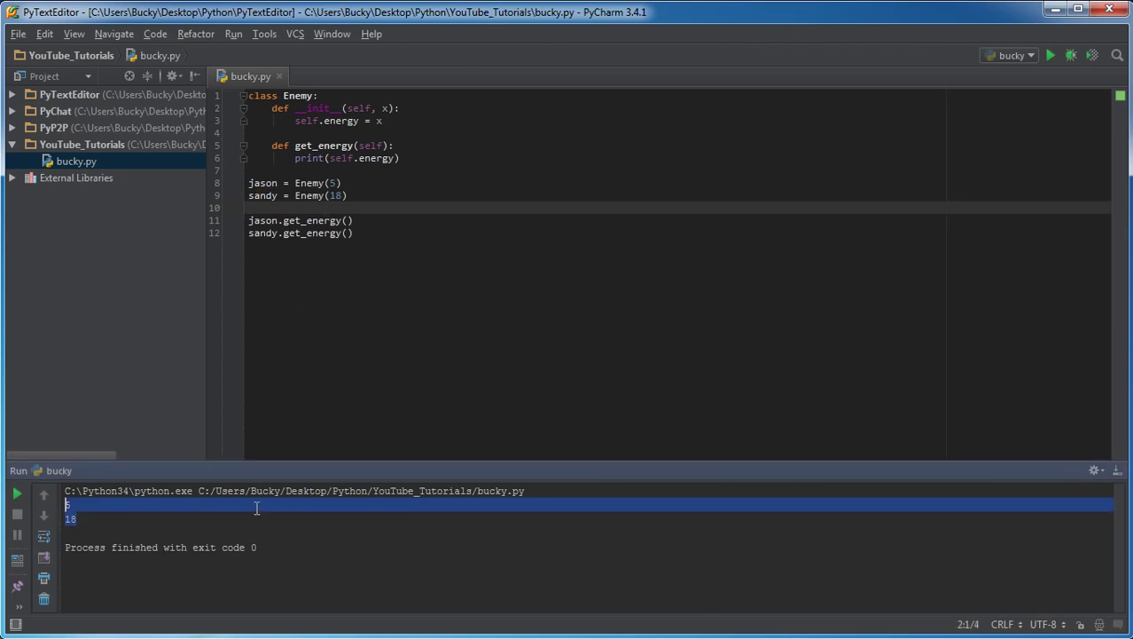
- Check that the Run panel shows the energy values 5 and 18
{"action": "left_click", "coordinate": [385, 121]}
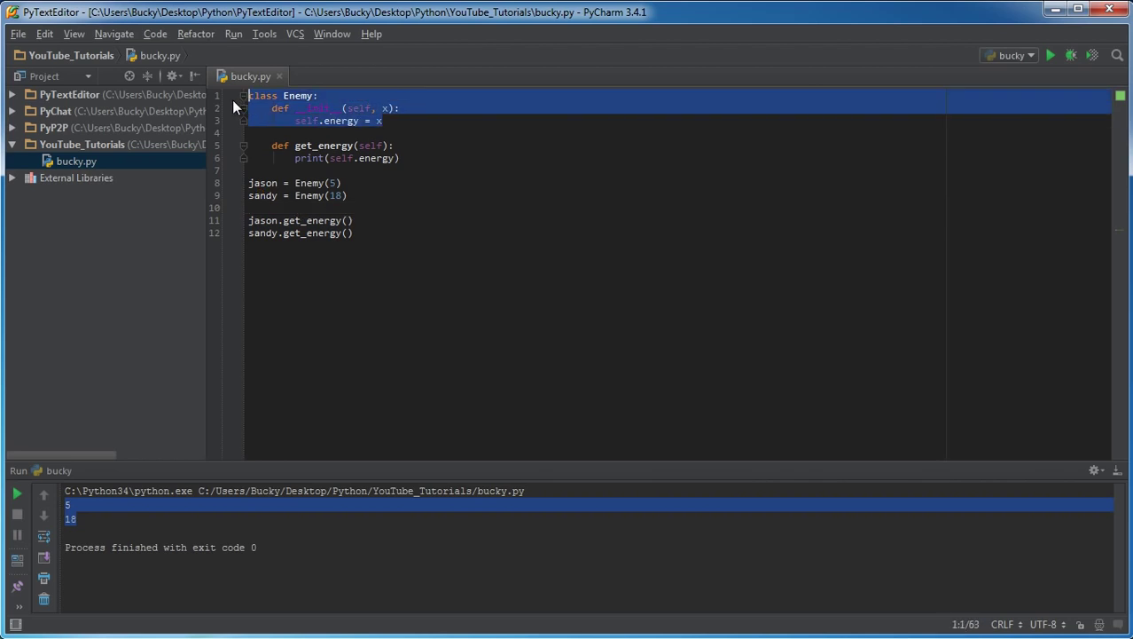
{"action": "mouse_move", "coordinate": [411, 127]}
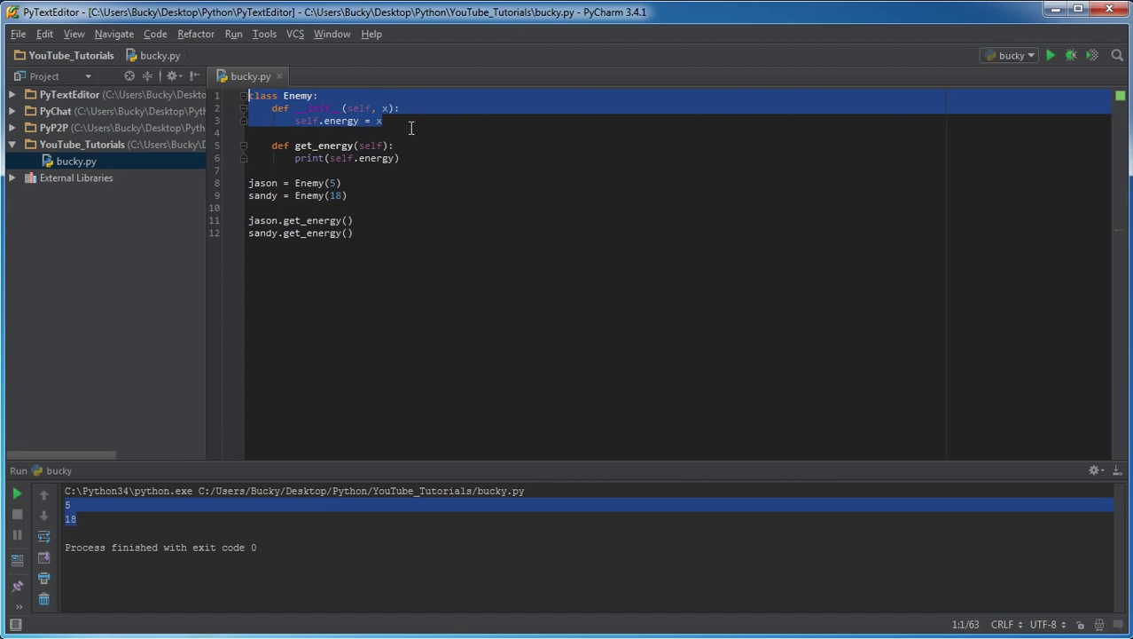